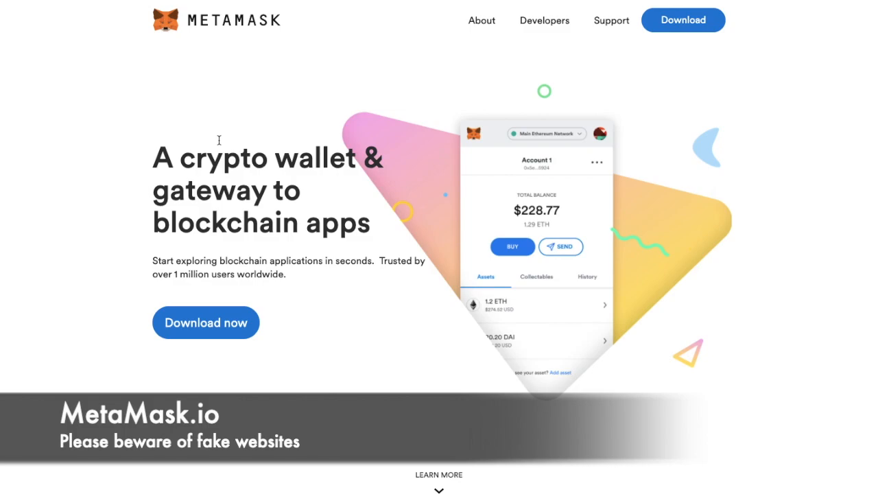
- Search the Chrome Web Store for 'metamask'
{"action": "scroll", "scroll_direction": "down", "scroll_amount": 3}
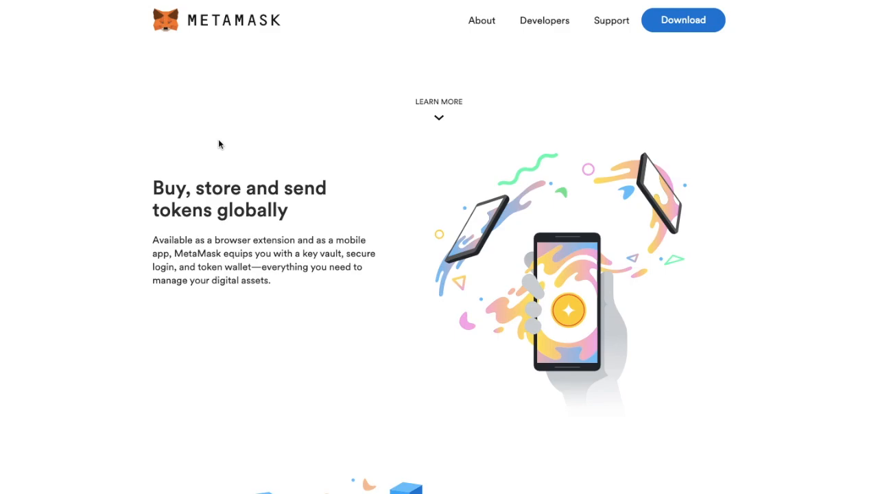
{"action": "scroll", "scroll_direction": "down", "scroll_amount": 3}
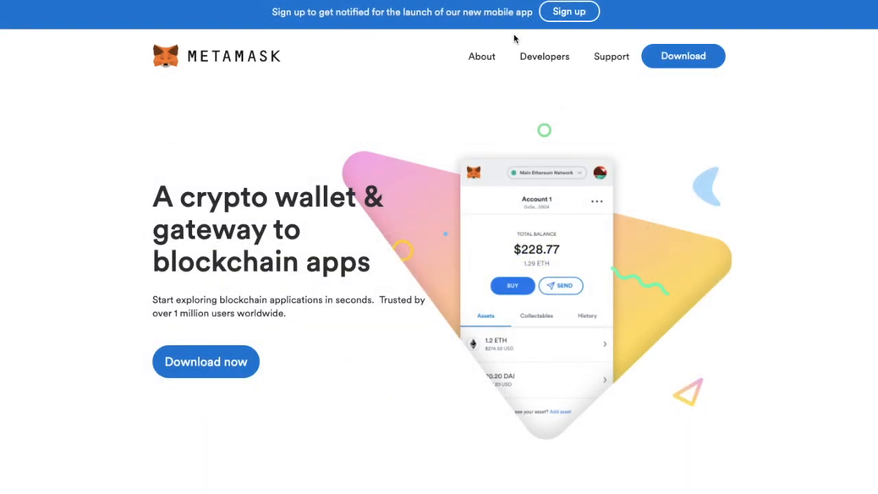
{"action": "mouse_move", "coordinate": [579, 30]}
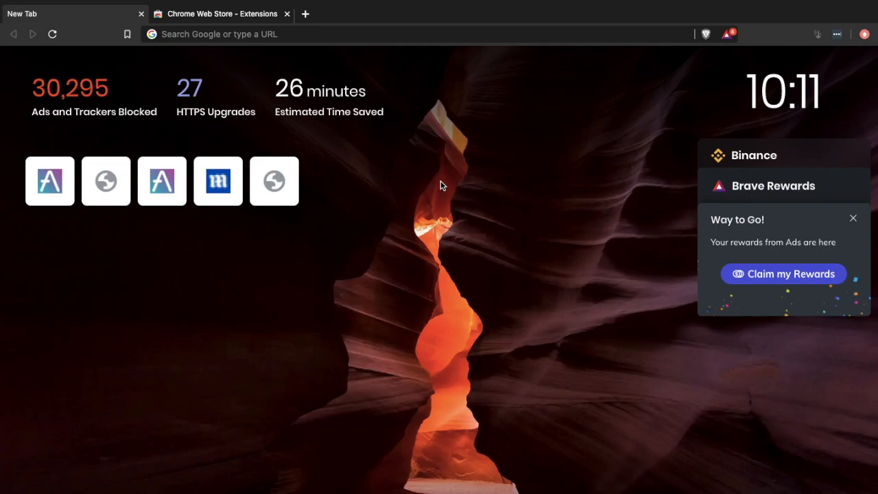
{"action": "left_click", "coordinate": [219, 14]}
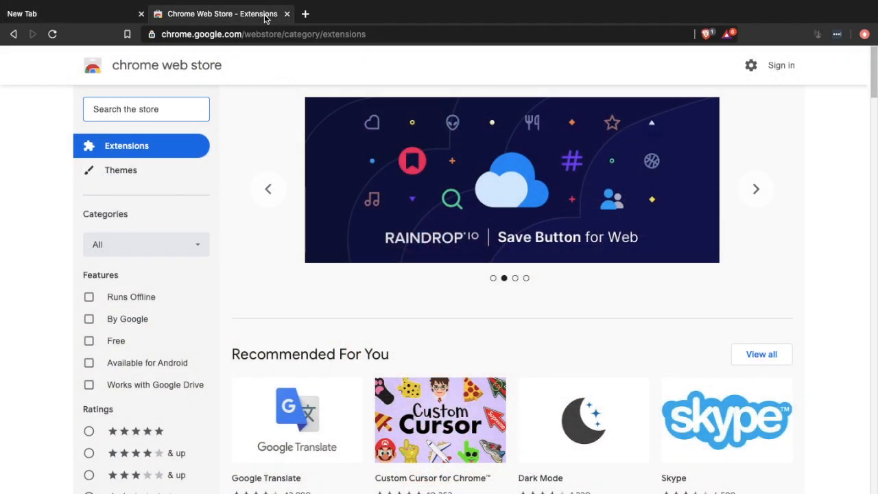
{"action": "left_click", "coordinate": [755, 190]}
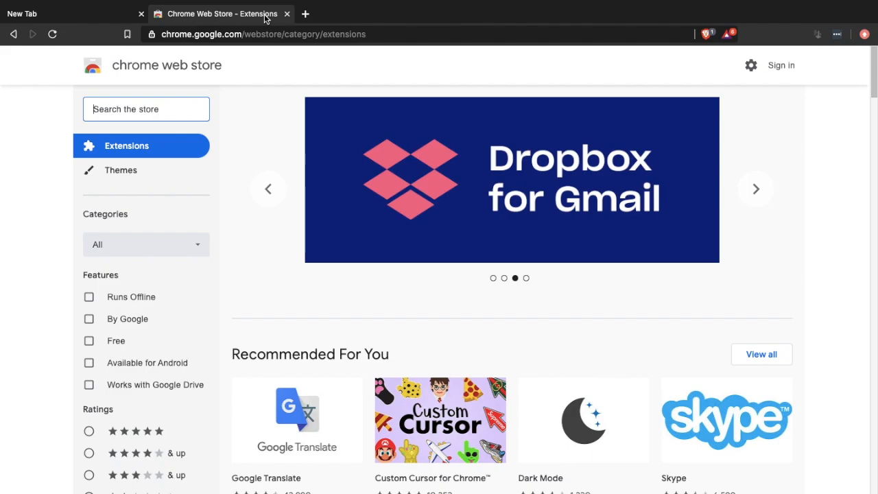
- Add the MetaMask extension to Brave and confirm the install
{"action": "left_click", "coordinate": [755, 205]}
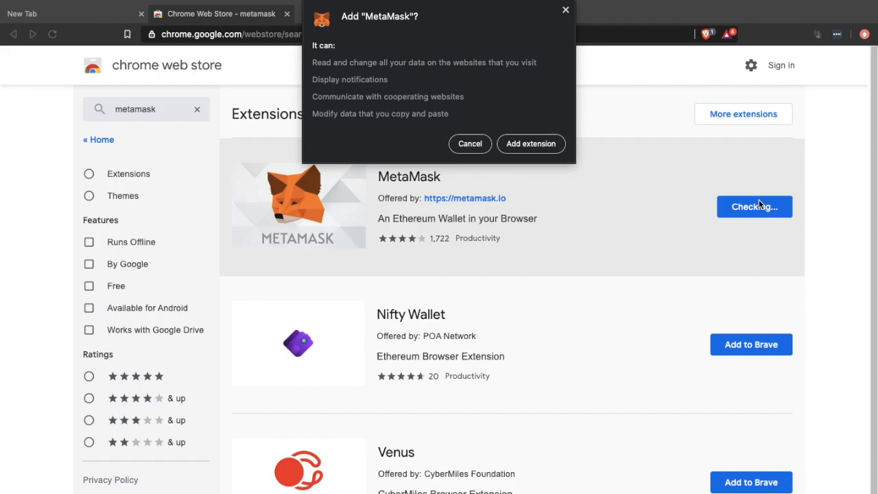
{"action": "mouse_move", "coordinate": [532, 151]}
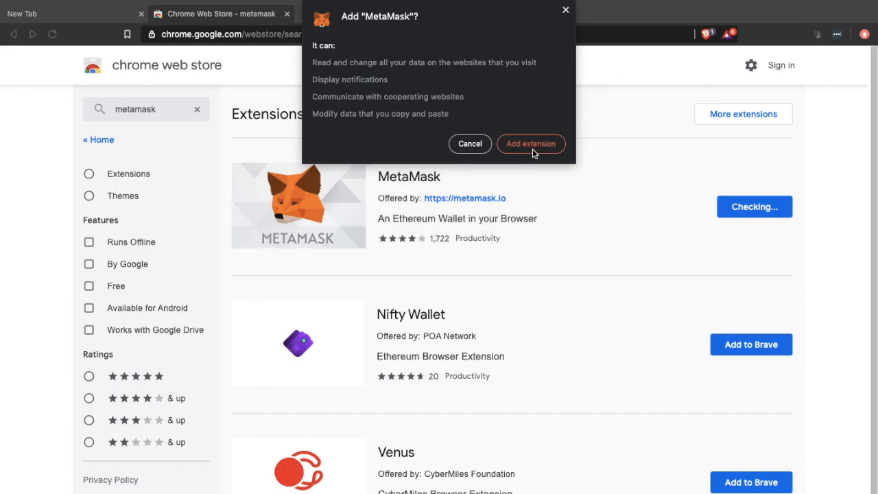
{"action": "left_click", "coordinate": [531, 145]}
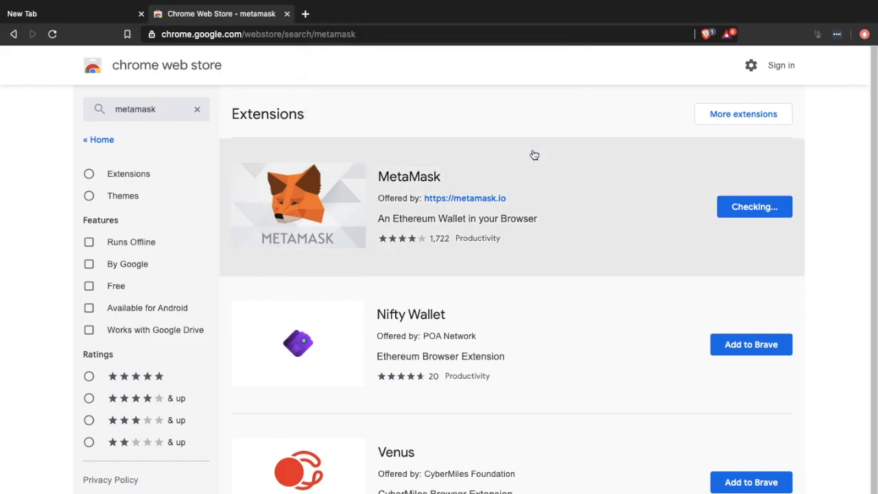
{"action": "left_click", "coordinate": [755, 206]}
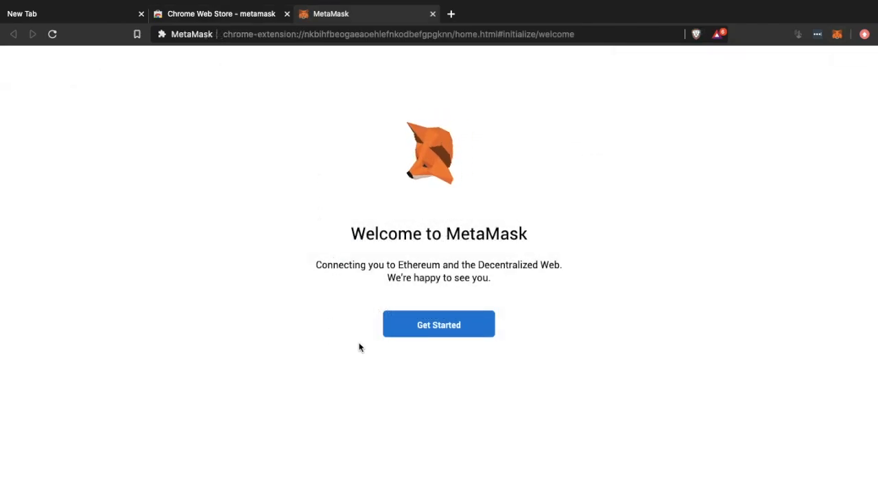
- Start MetaMask setup and choose to create a new wallet
{"action": "left_click", "coordinate": [439, 324]}
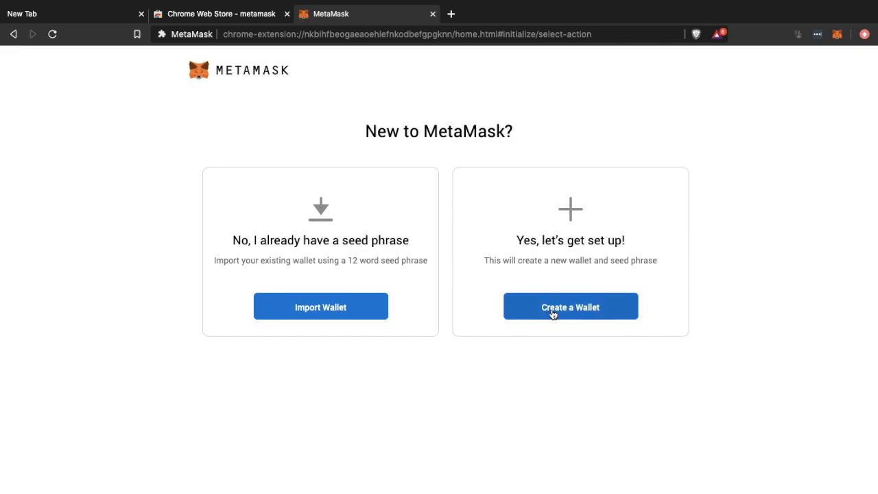
{"action": "left_click", "coordinate": [571, 306]}
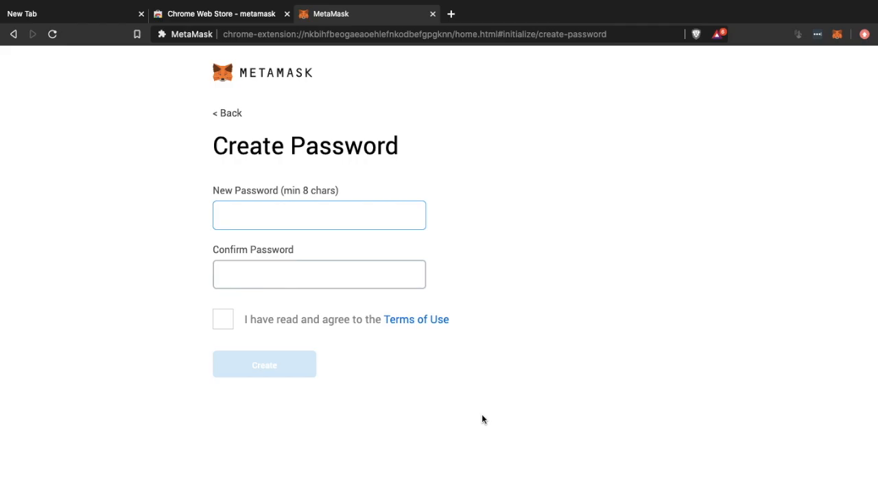
- Enter and confirm the wallet password and accept the Terms of Use
{"action": "type", "text": "••"}
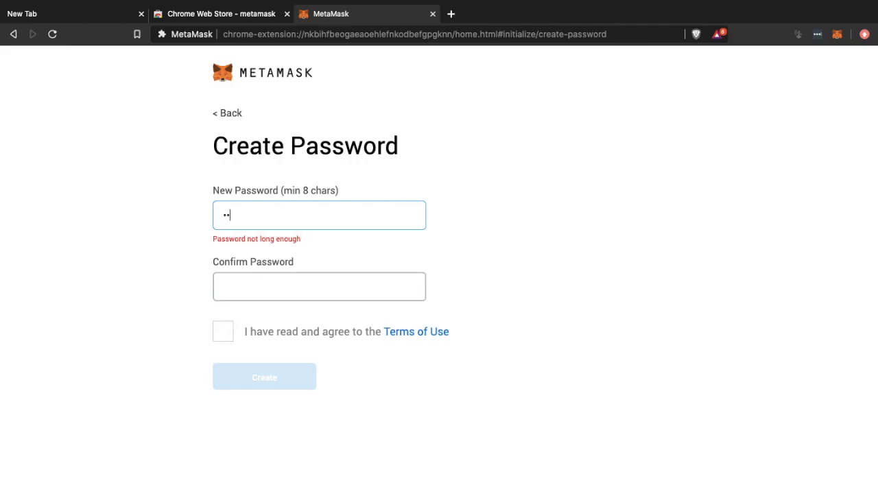
{"action": "left_click", "coordinate": [222, 319]}
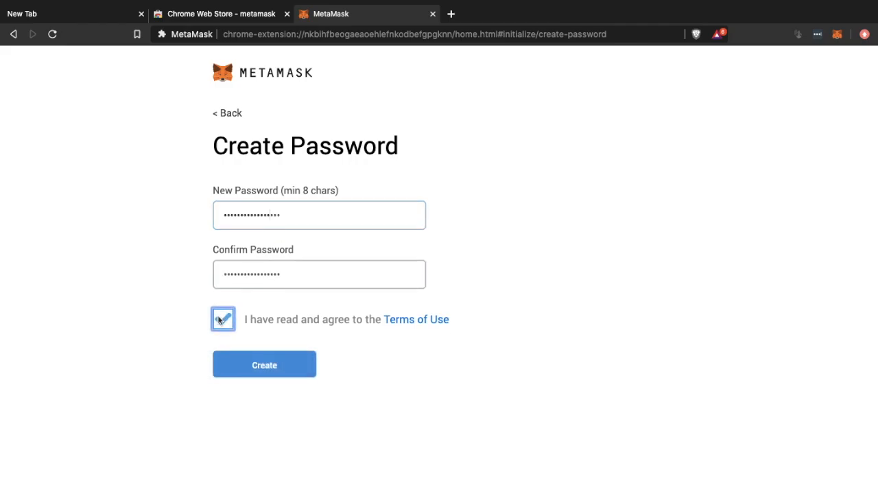
{"action": "left_click", "coordinate": [264, 365]}
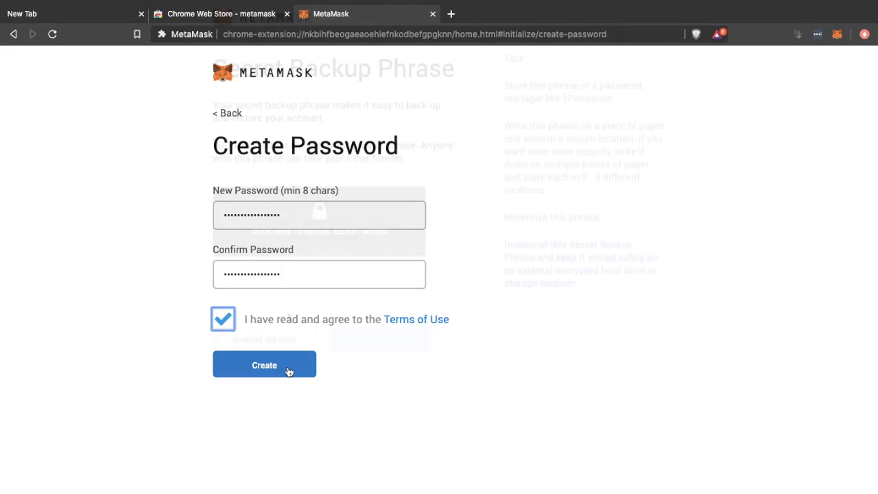
- Create the wallet, reveal and confirm the backup phrase in order, and finish setup
{"action": "left_click", "coordinate": [264, 365]}
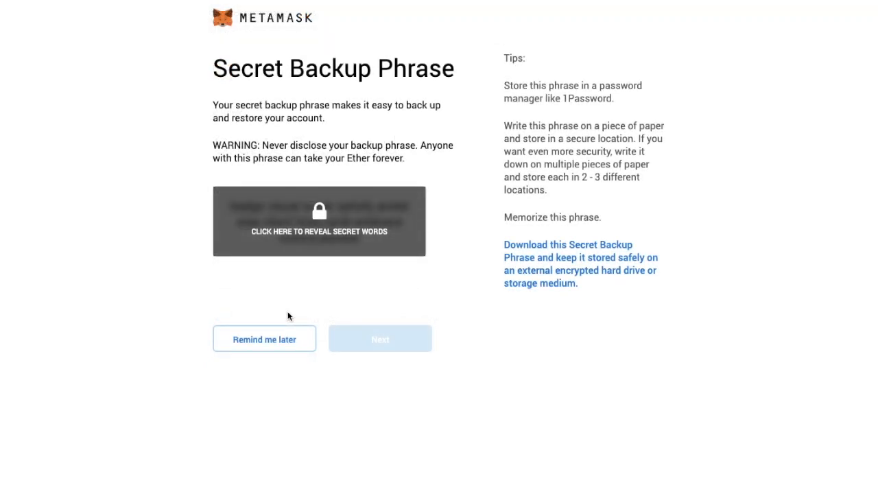
{"action": "mouse_move", "coordinate": [331, 244]}
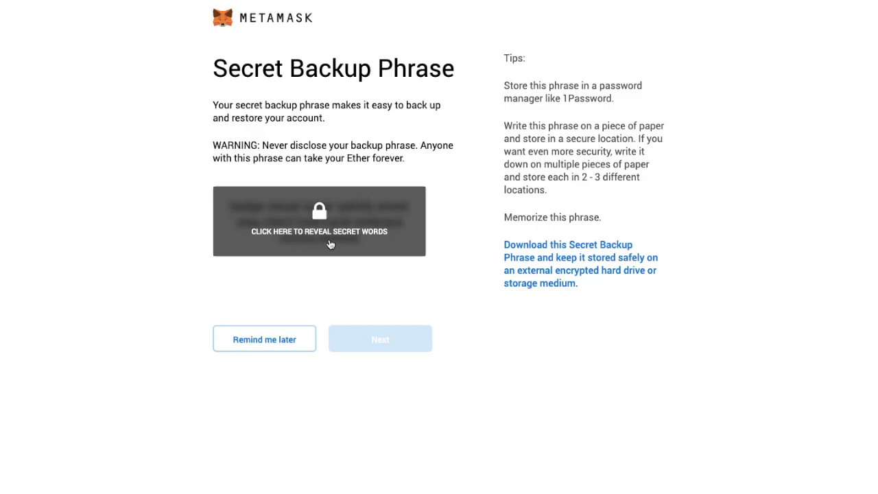
{"action": "left_click", "coordinate": [380, 338]}
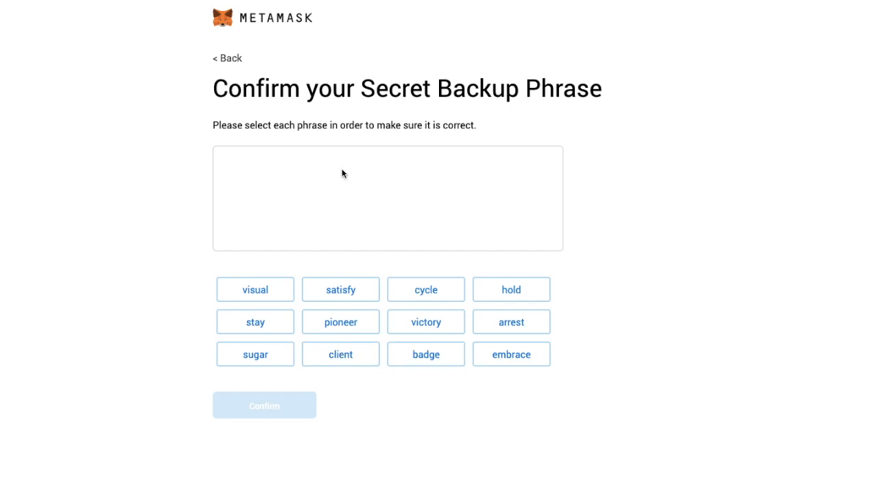
{"action": "left_click", "coordinate": [263, 405]}
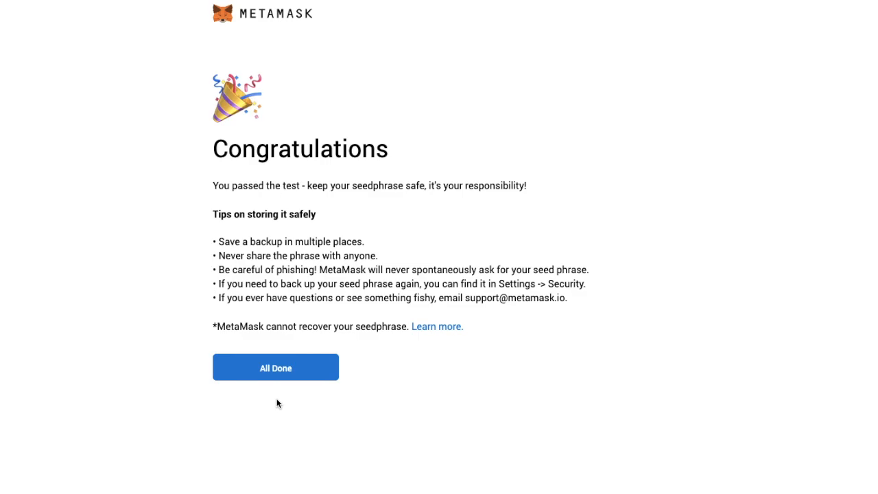
{"action": "left_click", "coordinate": [274, 368]}
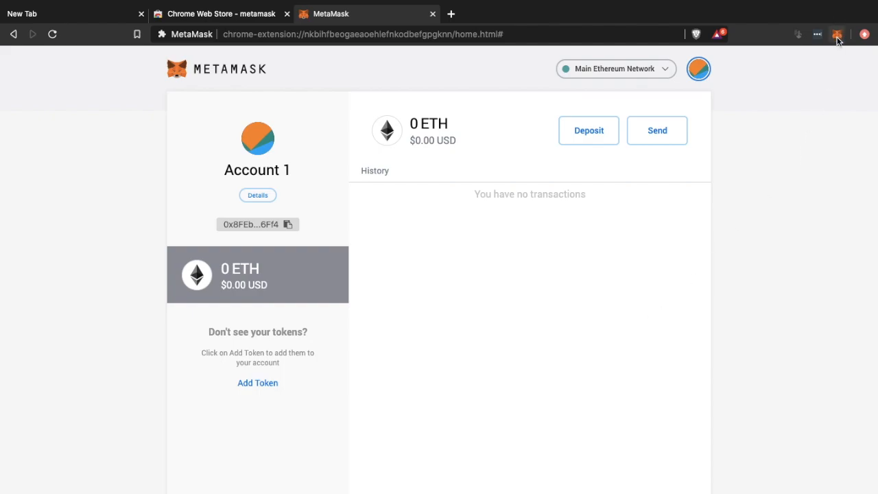
{"action": "mouse_move", "coordinate": [838, 33]}
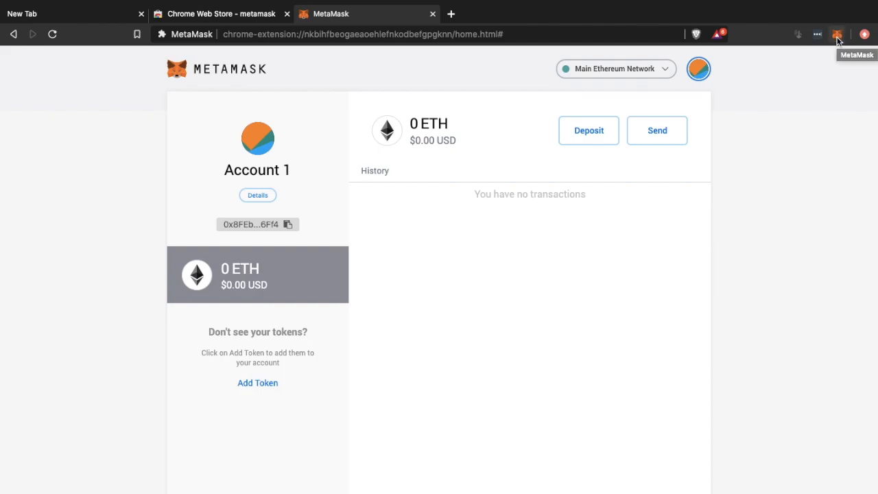
{"action": "mouse_move", "coordinate": [461, 358]}
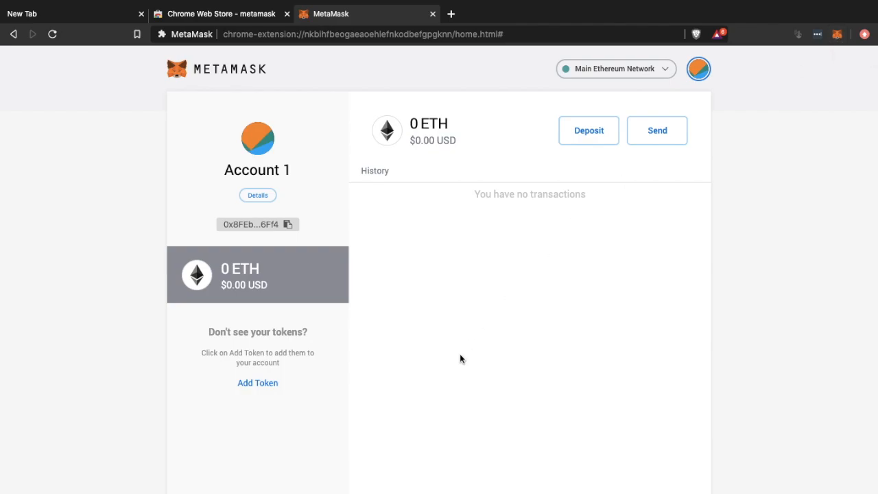
{"action": "mouse_move", "coordinate": [318, 222]}
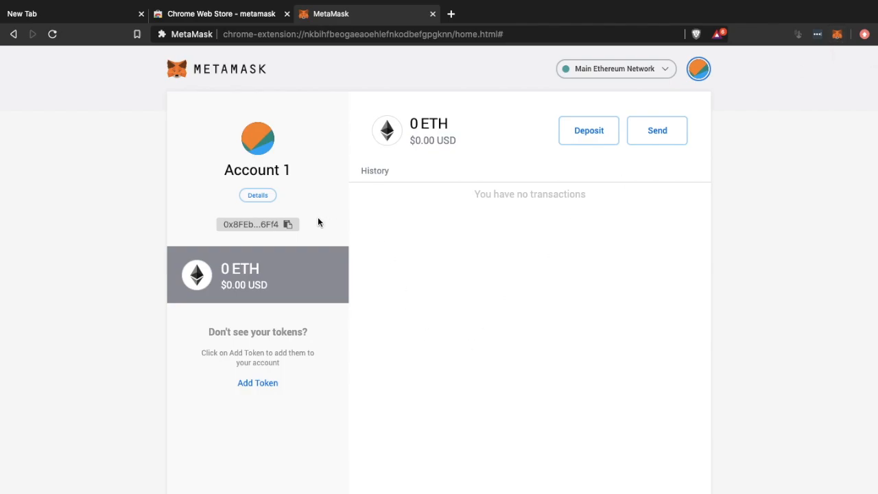
{"action": "left_click", "coordinate": [258, 195]}
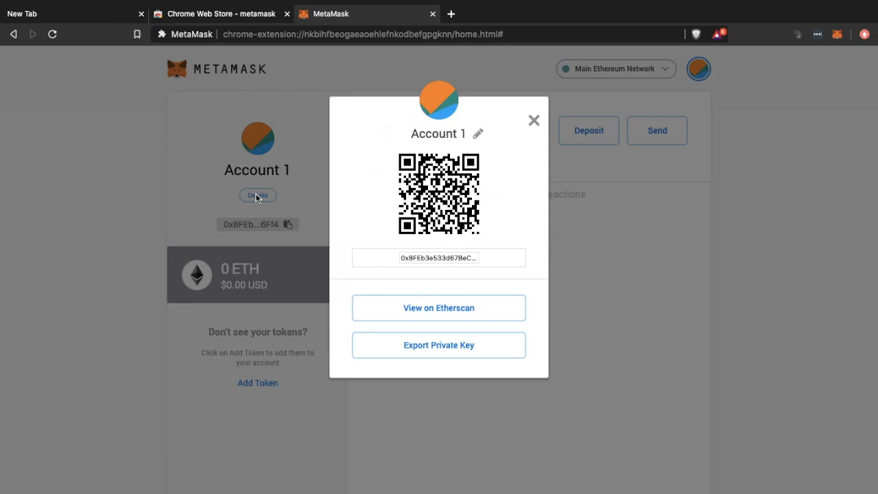
{"action": "mouse_move", "coordinate": [507, 150]}
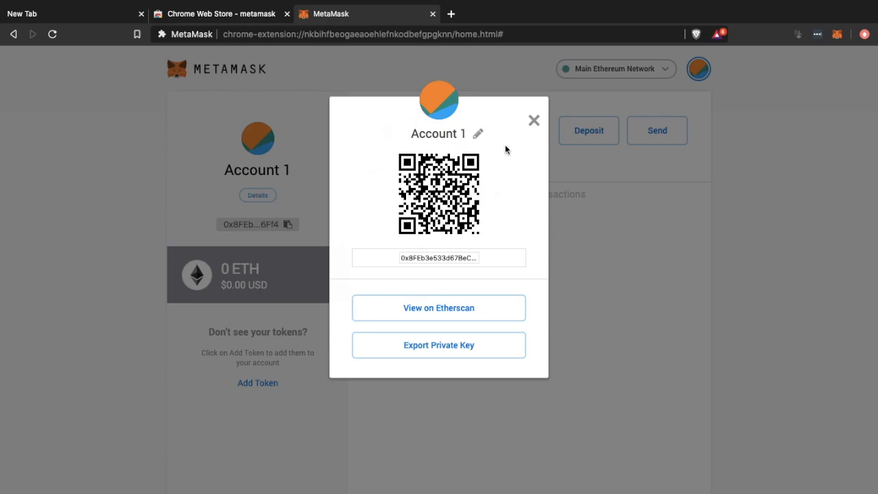
{"action": "left_click", "coordinate": [534, 119]}
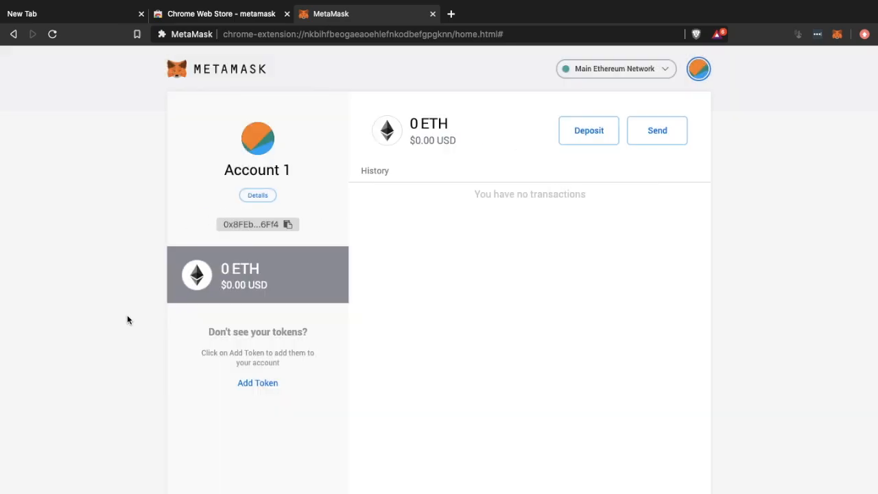
{"action": "mouse_move", "coordinate": [316, 244]}
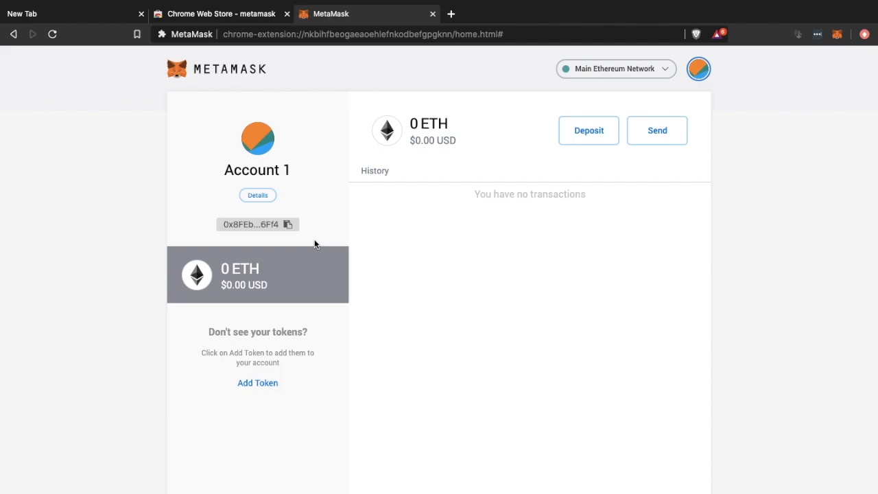
{"action": "mouse_move", "coordinate": [245, 383]}
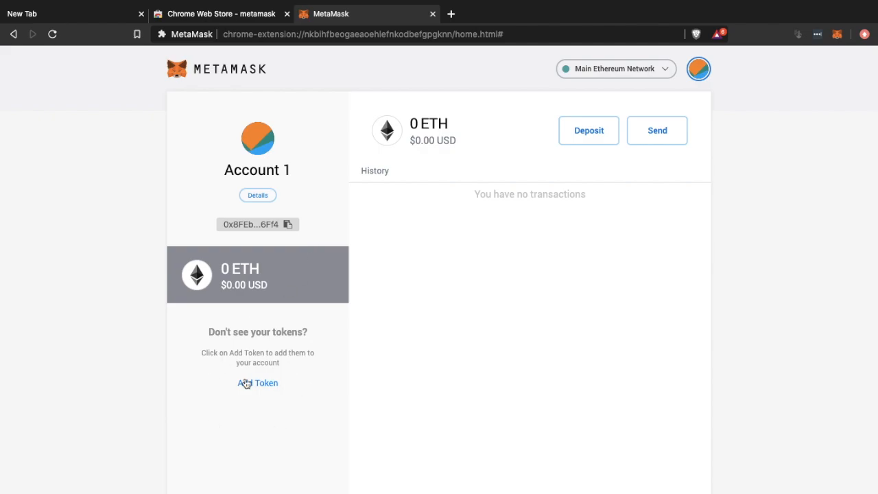
{"action": "mouse_move", "coordinate": [586, 140]}
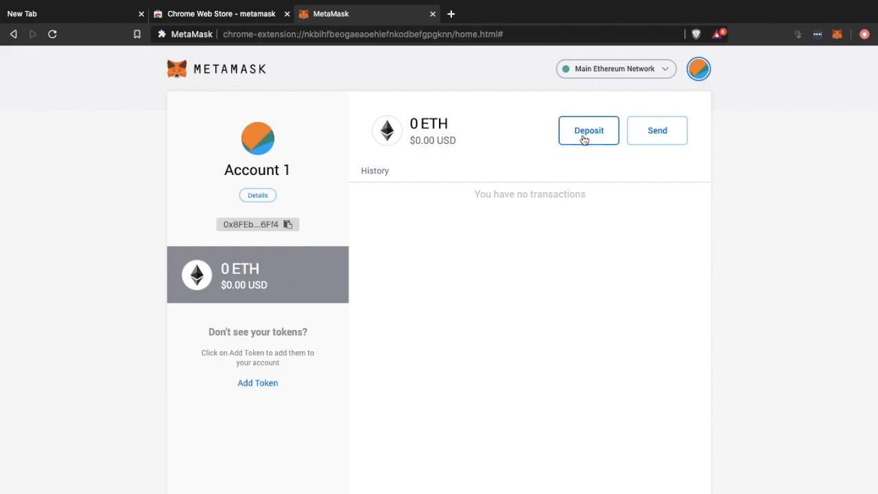
- View the Deposit Ether options and close them to return to Account 1
{"action": "left_click", "coordinate": [587, 130]}
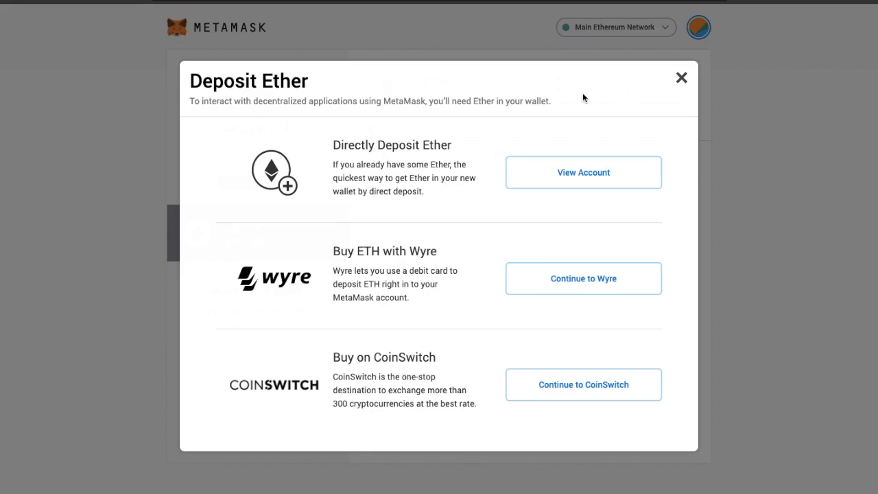
{"action": "mouse_move", "coordinate": [568, 105]}
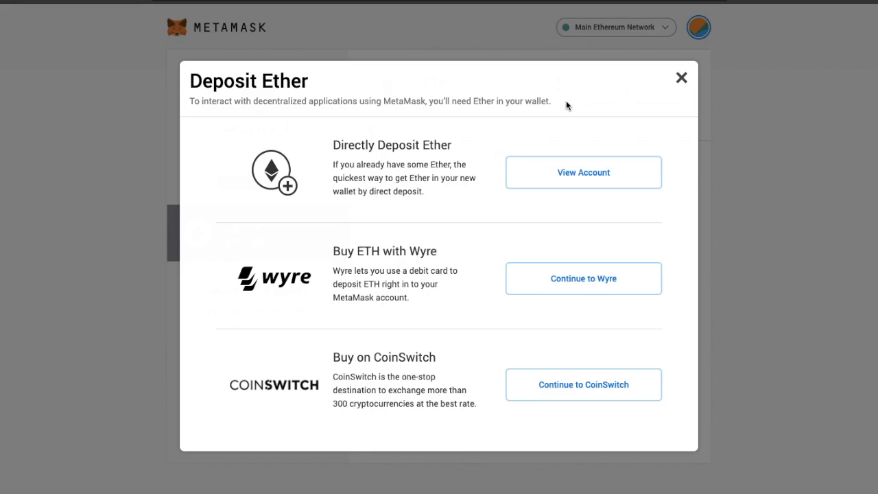
{"action": "mouse_move", "coordinate": [432, 271]}
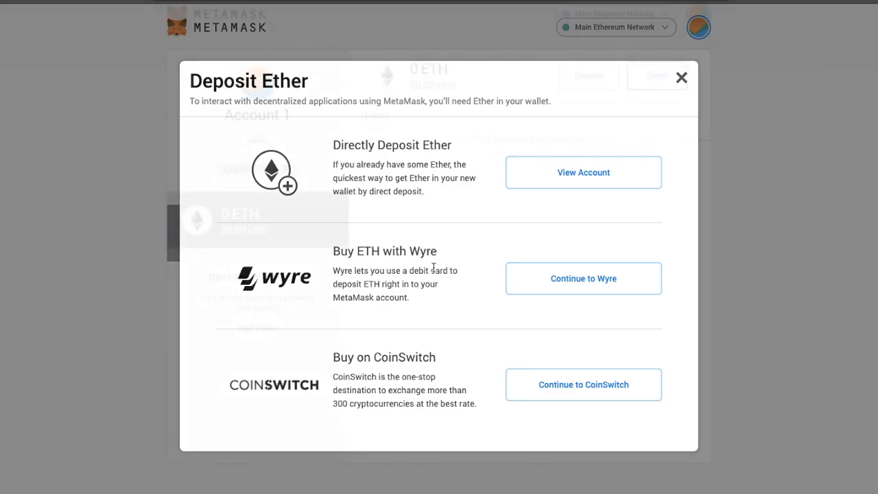
{"action": "left_click", "coordinate": [683, 76]}
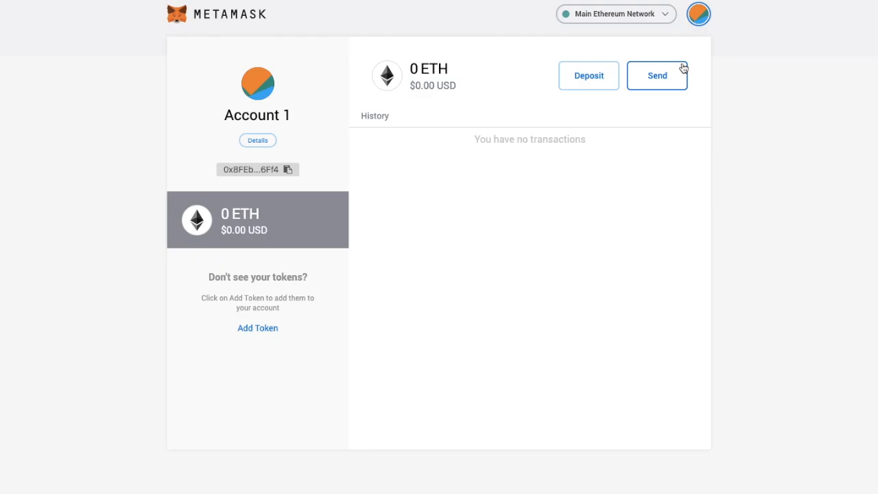
{"action": "mouse_move", "coordinate": [704, 42]}
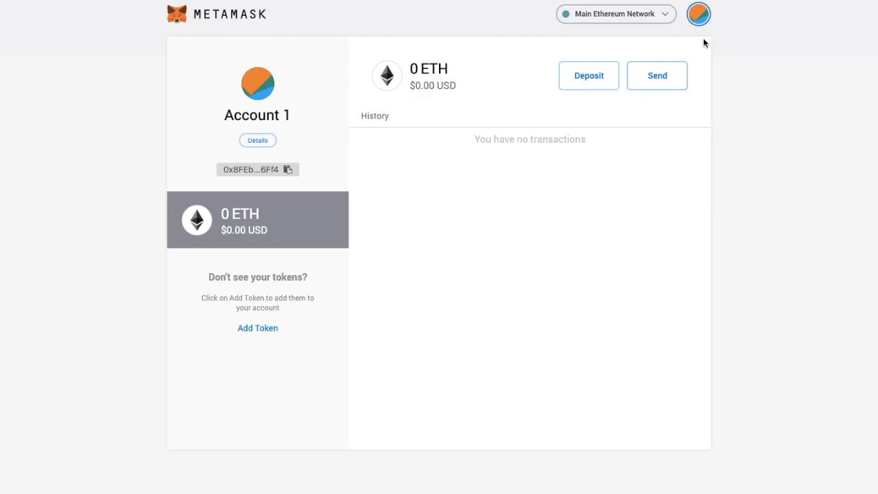
- From the account menu, connect a hardware wallet choosing TREZOR
{"action": "left_click", "coordinate": [700, 14]}
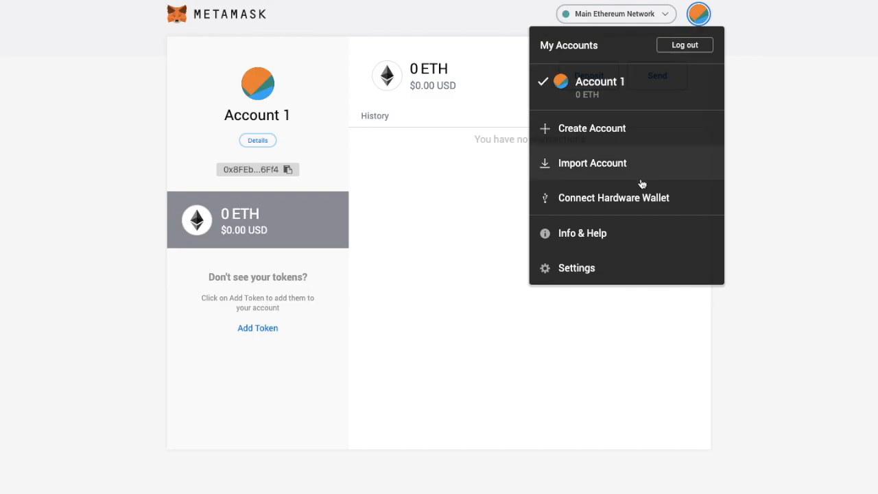
{"action": "left_click", "coordinate": [615, 198]}
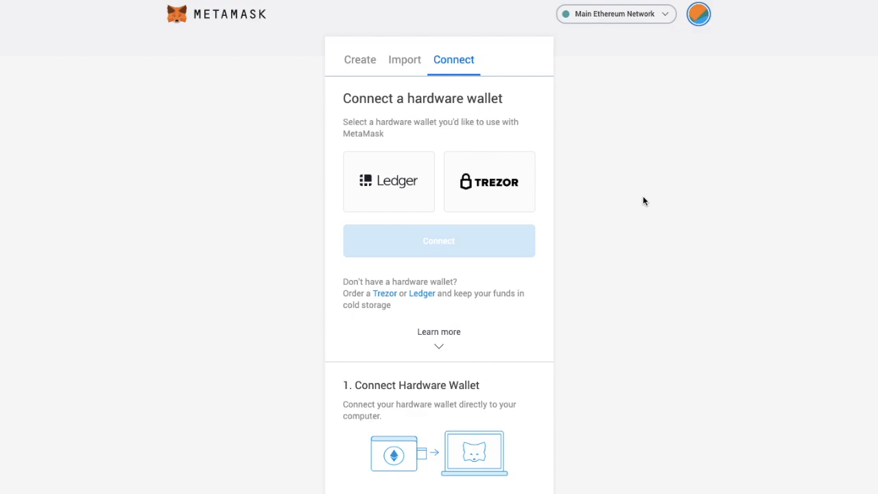
{"action": "left_click", "coordinate": [489, 181]}
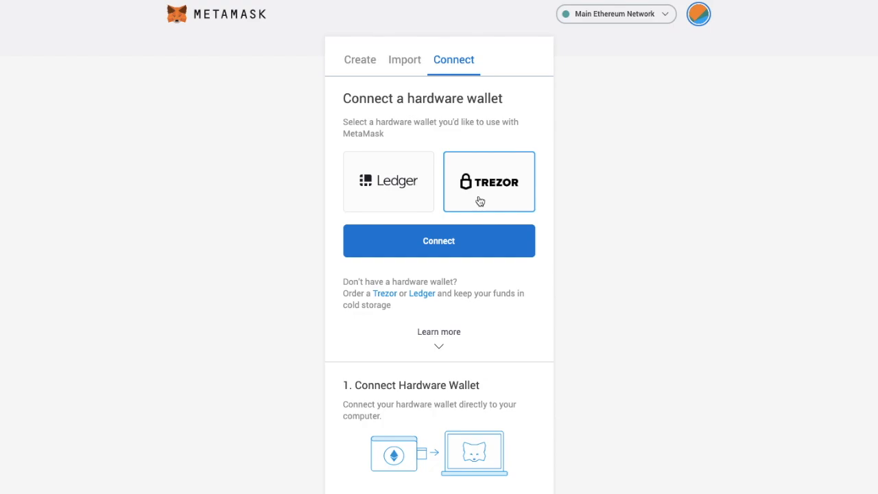
{"action": "mouse_move", "coordinate": [453, 246]}
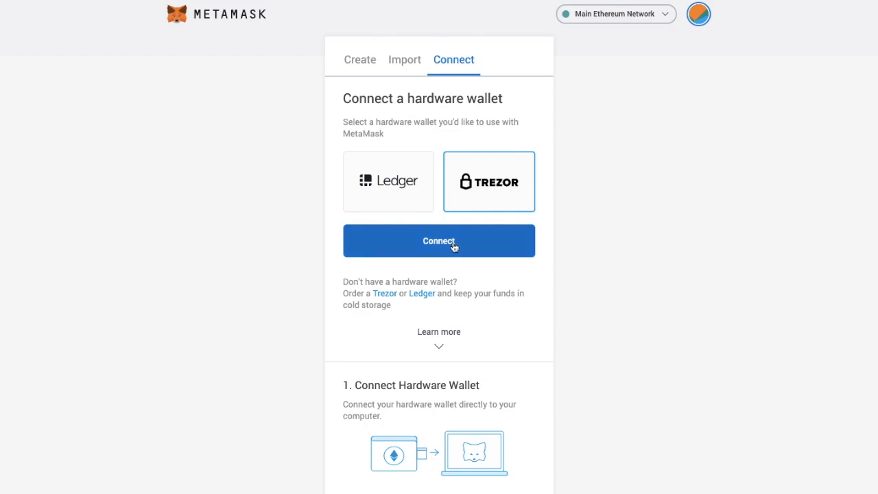
{"action": "left_click", "coordinate": [439, 241]}
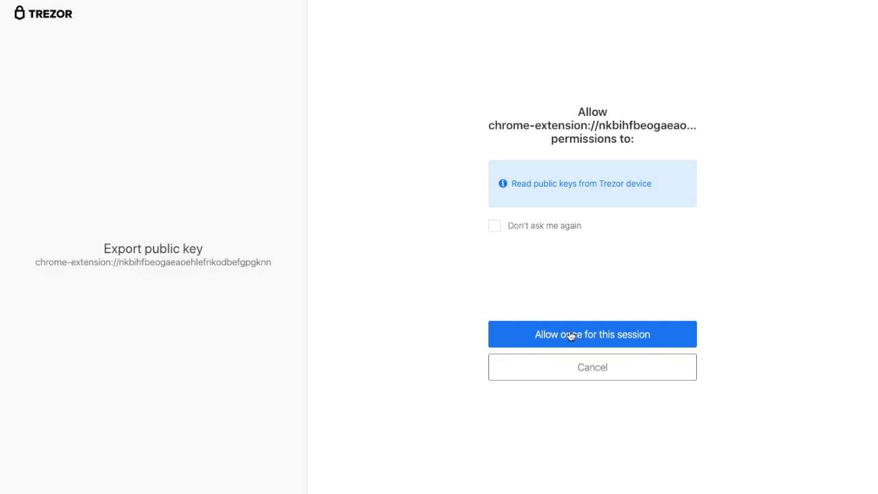
- Allow Trezor key access for this session and export the Ethereum account #1 public key
{"action": "left_click", "coordinate": [593, 335]}
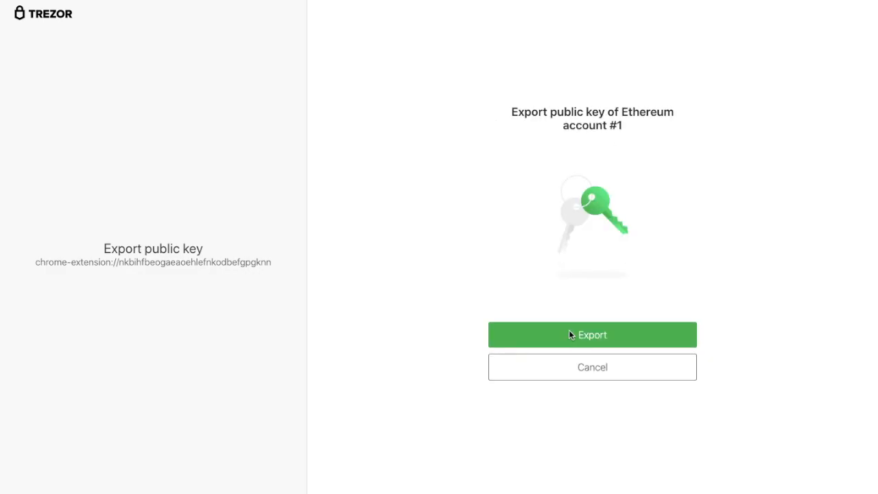
{"action": "left_click", "coordinate": [593, 335]}
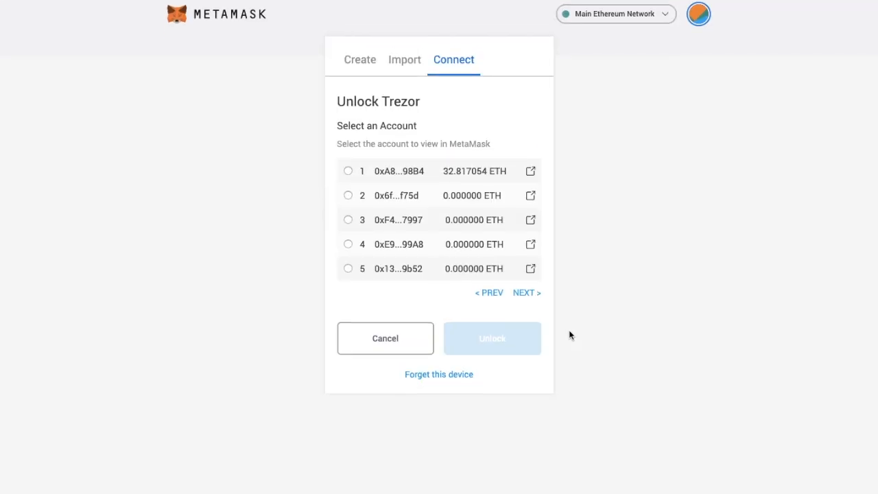
{"action": "mouse_move", "coordinate": [472, 220]}
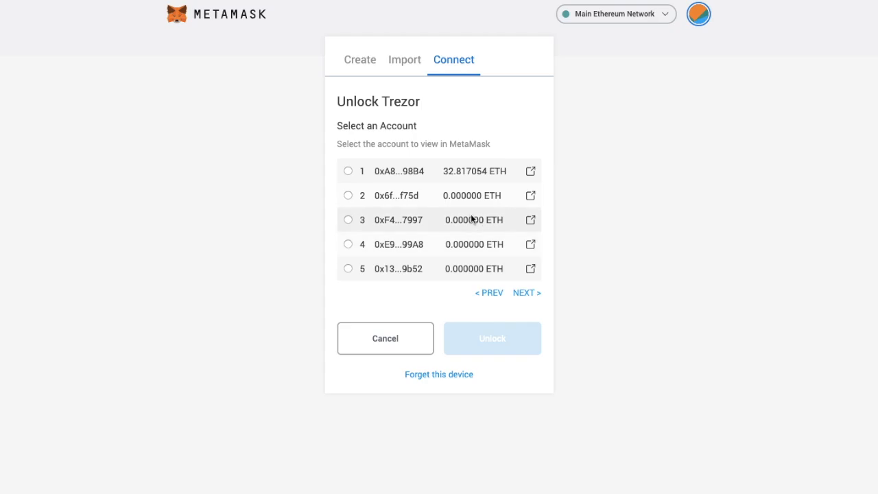
- Unlock the Trezor account holding 32.817054 ETH as Trezor 1 and start a send
{"action": "left_click", "coordinate": [349, 170]}
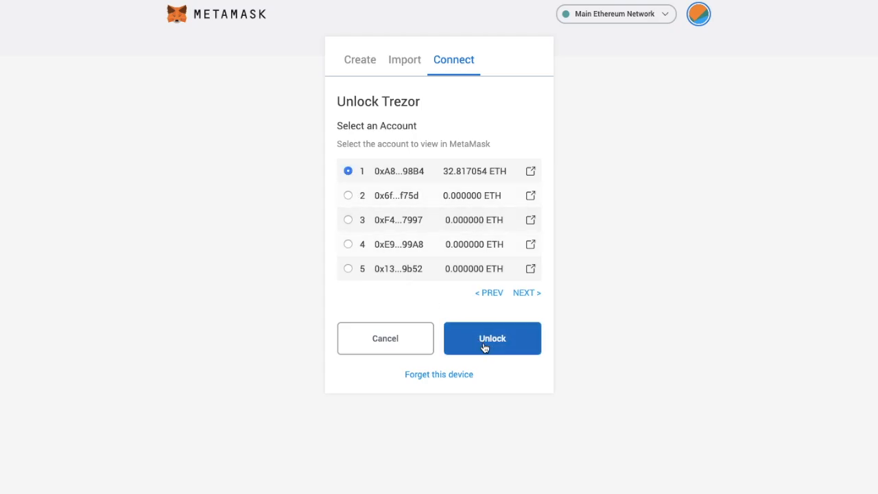
{"action": "left_click", "coordinate": [491, 337]}
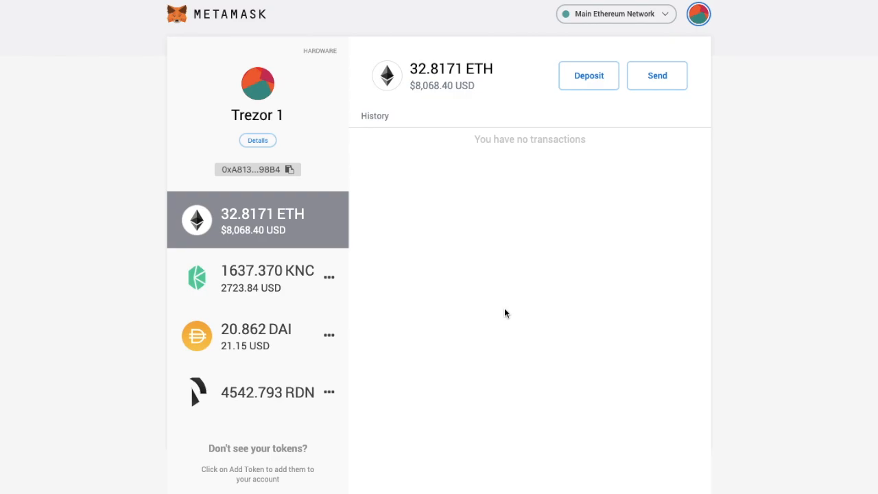
{"action": "mouse_move", "coordinate": [302, 259]}
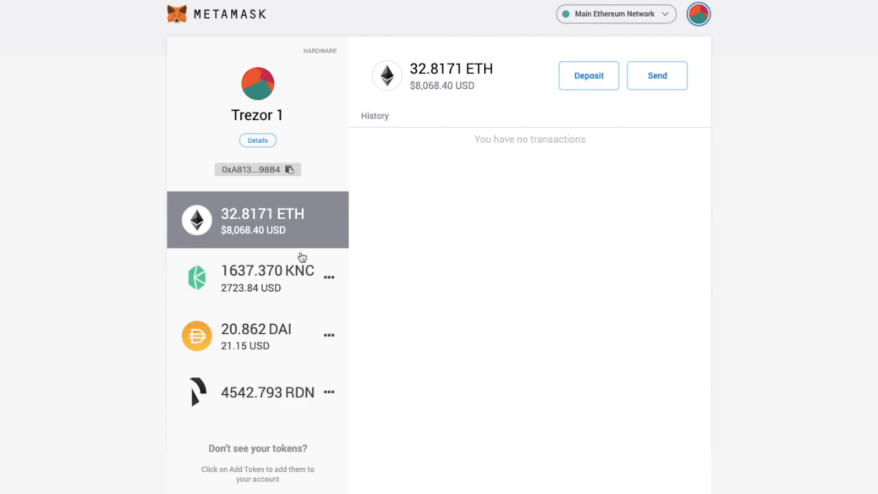
{"action": "mouse_move", "coordinate": [584, 96]}
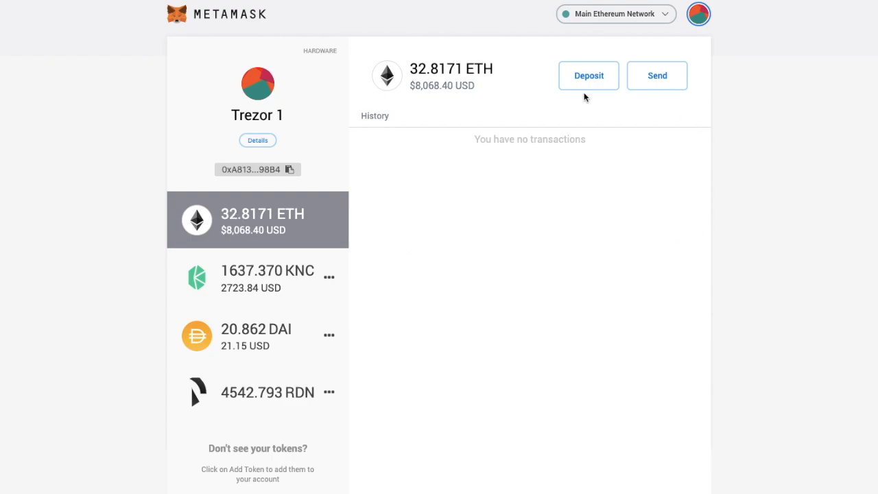
{"action": "mouse_move", "coordinate": [526, 250]}
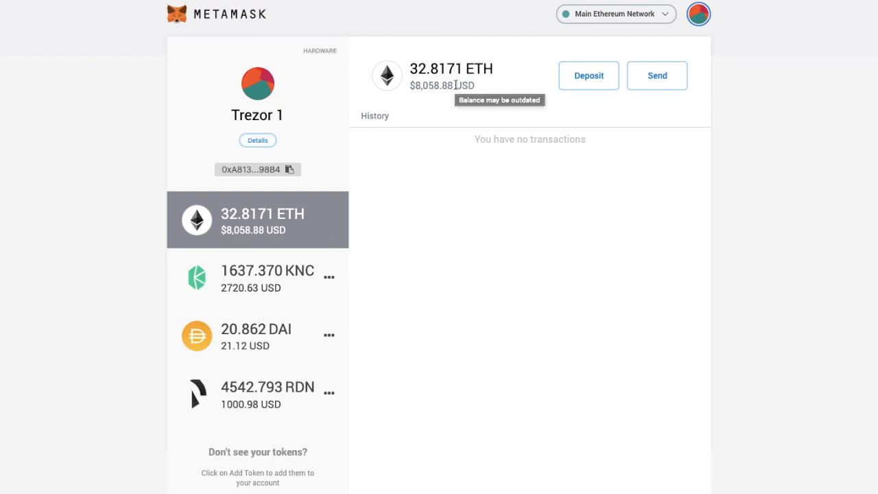
{"action": "mouse_move", "coordinate": [505, 100]}
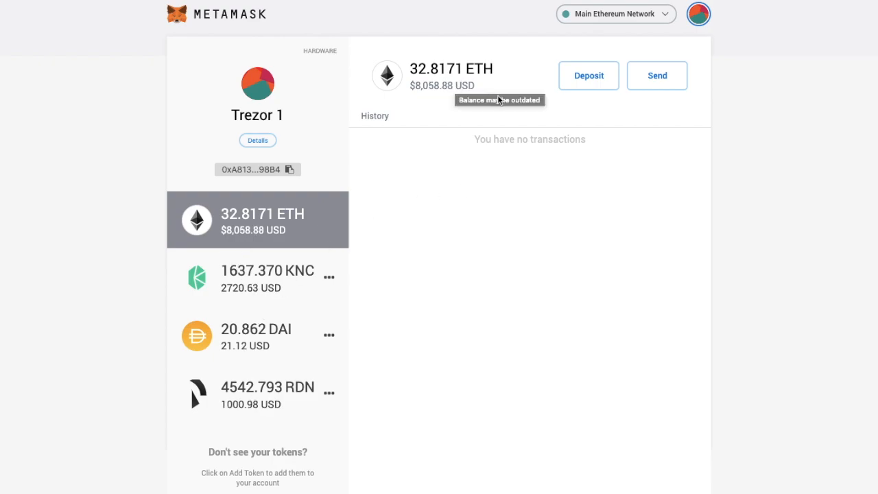
{"action": "left_click", "coordinate": [656, 75]}
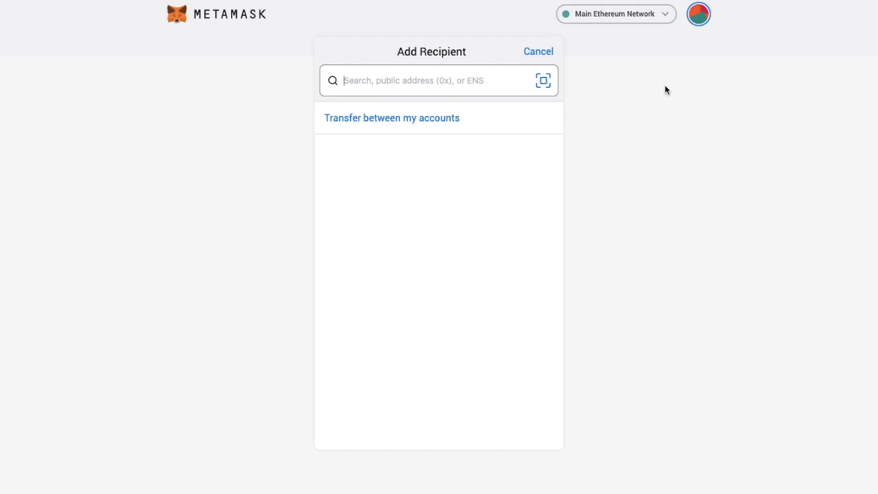
{"action": "mouse_move", "coordinate": [439, 127]}
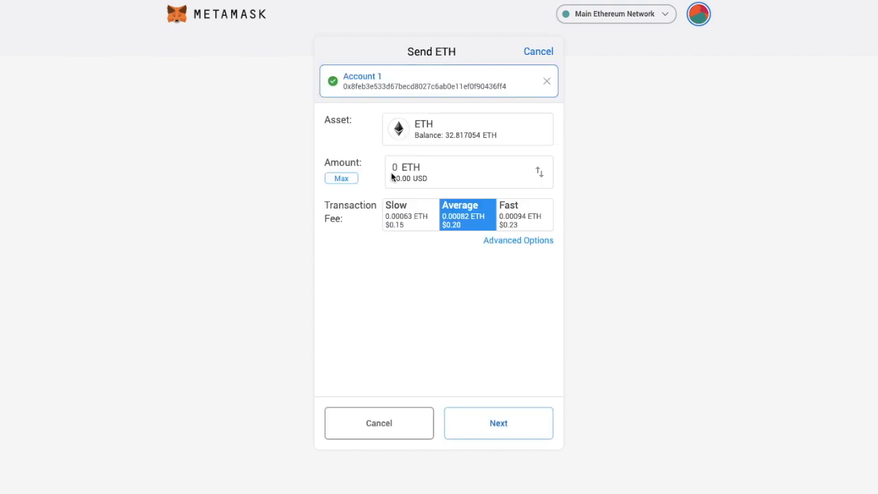
{"action": "mouse_move", "coordinate": [518, 133]}
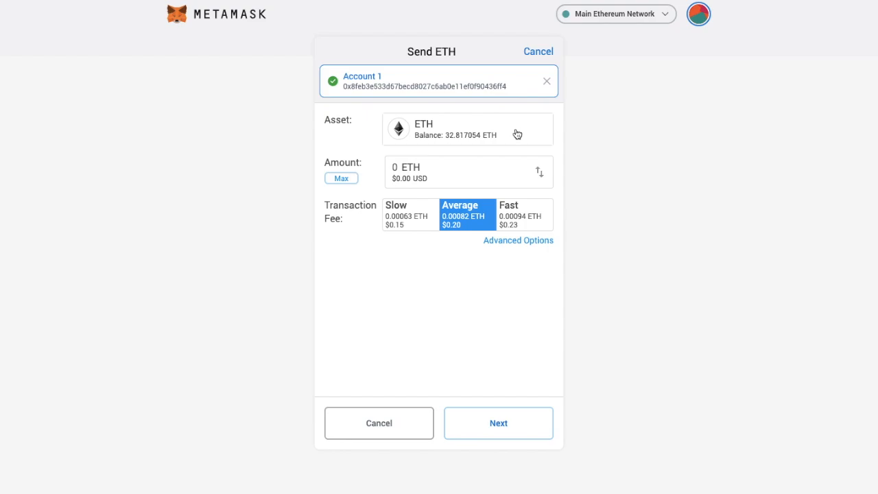
- Set the asset to DAI with the full 20.862 DAI balance and show Advanced Options
{"action": "left_click", "coordinate": [467, 129]}
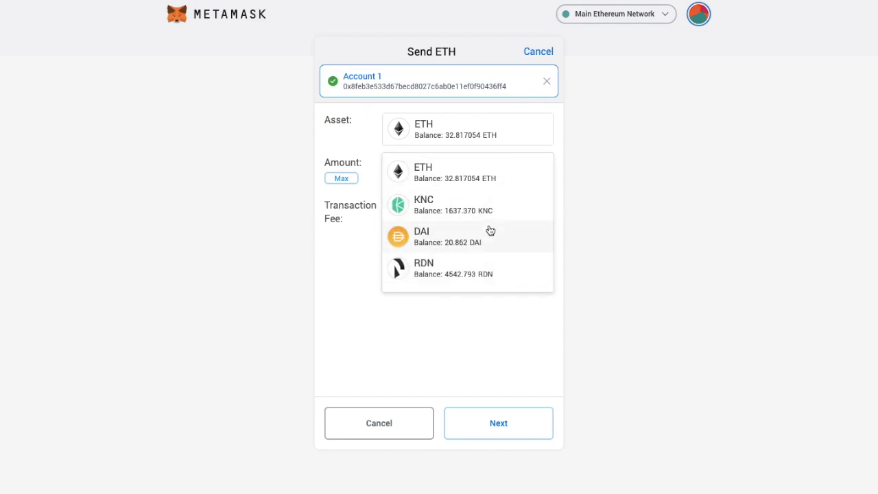
{"action": "left_click", "coordinate": [436, 236]}
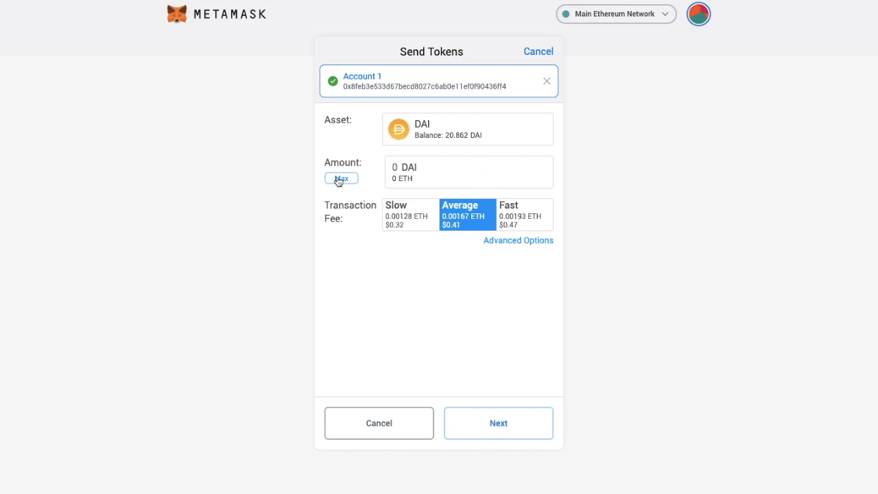
{"action": "left_click", "coordinate": [341, 178]}
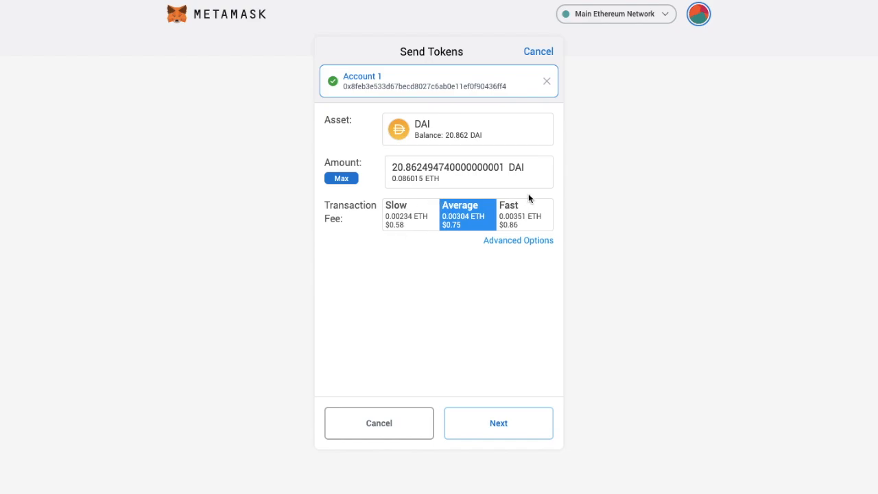
{"action": "mouse_move", "coordinate": [530, 245]}
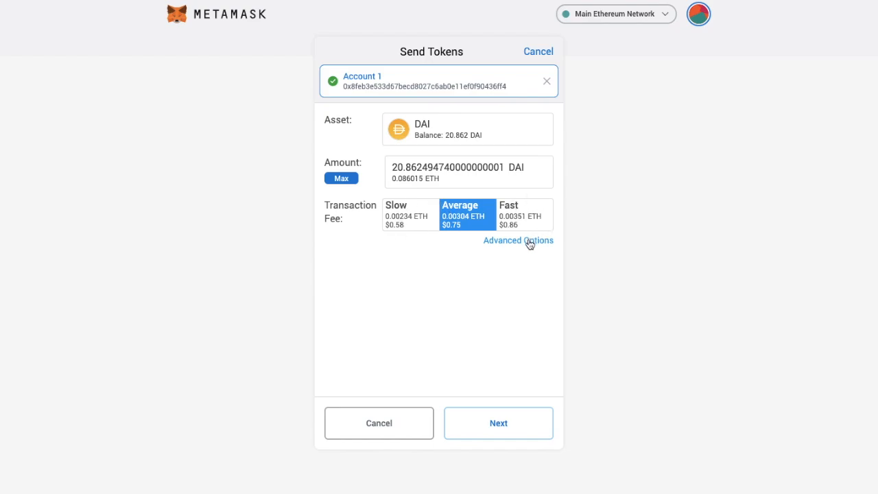
{"action": "left_click", "coordinate": [519, 240]}
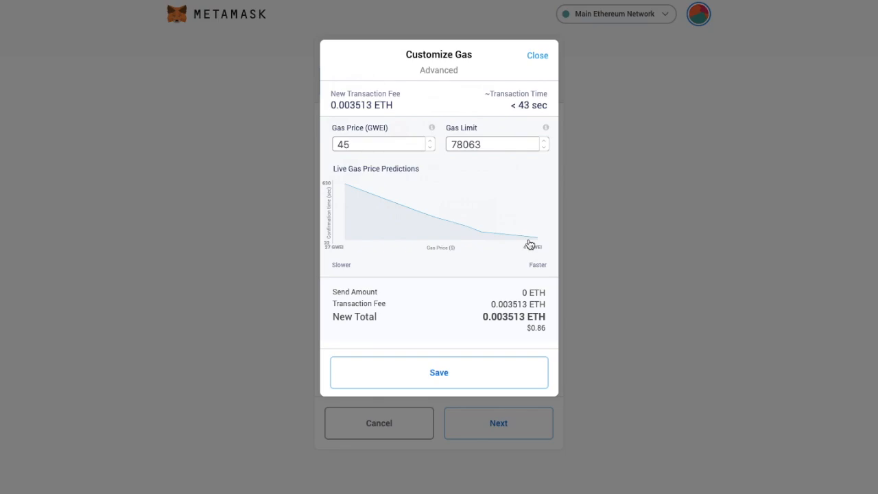
- Close the Customize Gas settings, leaving the Average fee unchanged
{"action": "left_click", "coordinate": [537, 55]}
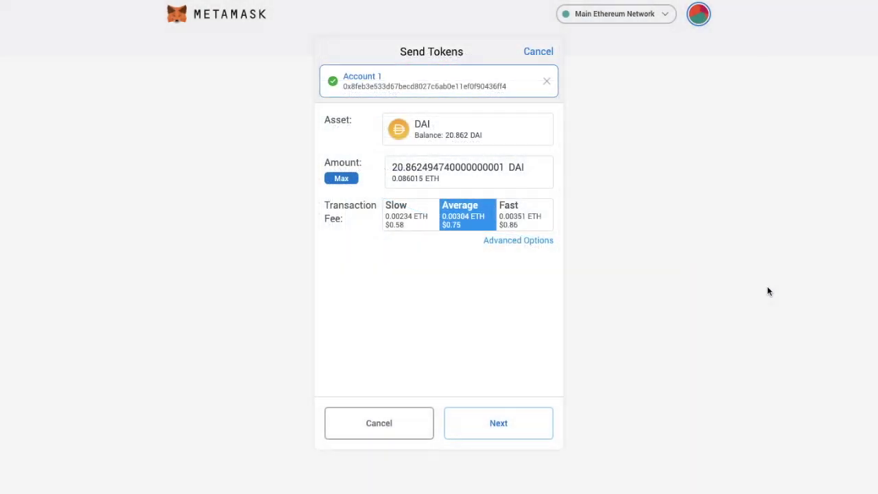
{"action": "mouse_move", "coordinate": [700, 16]}
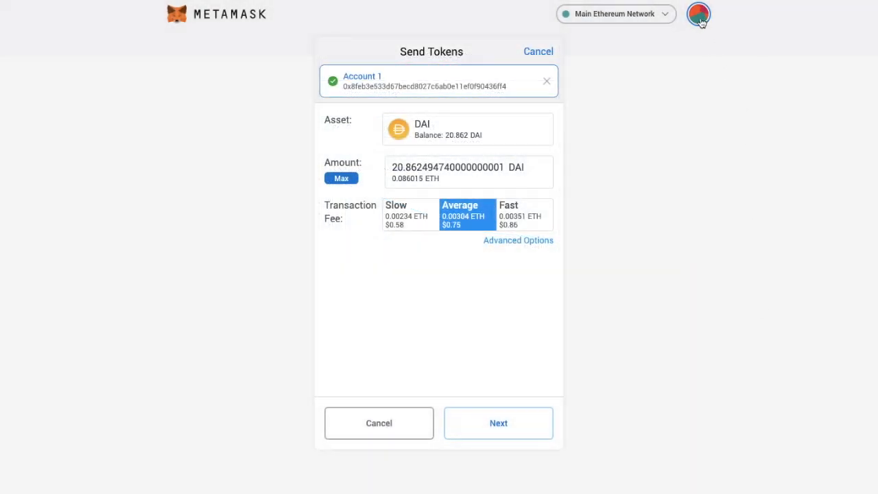
- Check in Settings > Advanced that Advanced gas controls is on
{"action": "left_click", "coordinate": [700, 15]}
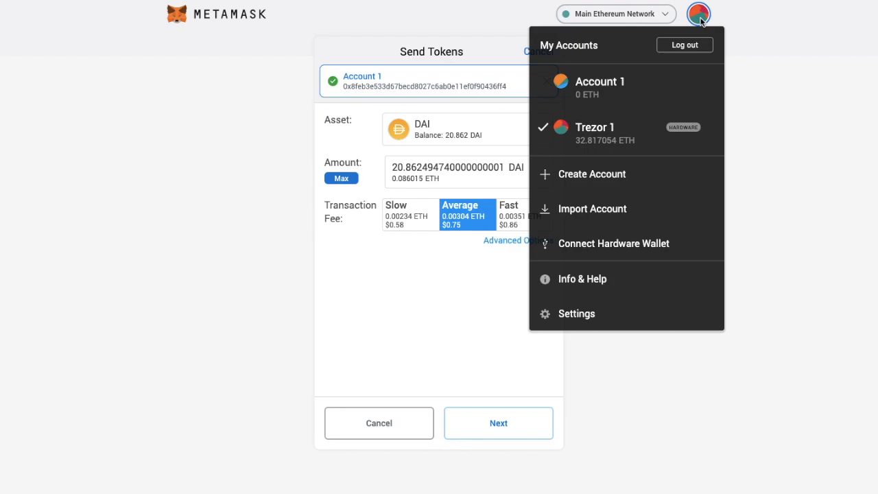
{"action": "left_click", "coordinate": [576, 313]}
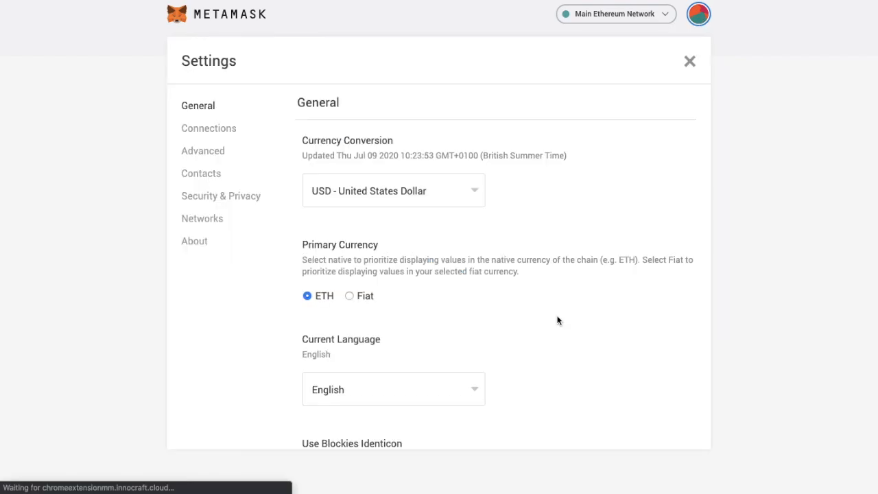
{"action": "left_click", "coordinate": [203, 150]}
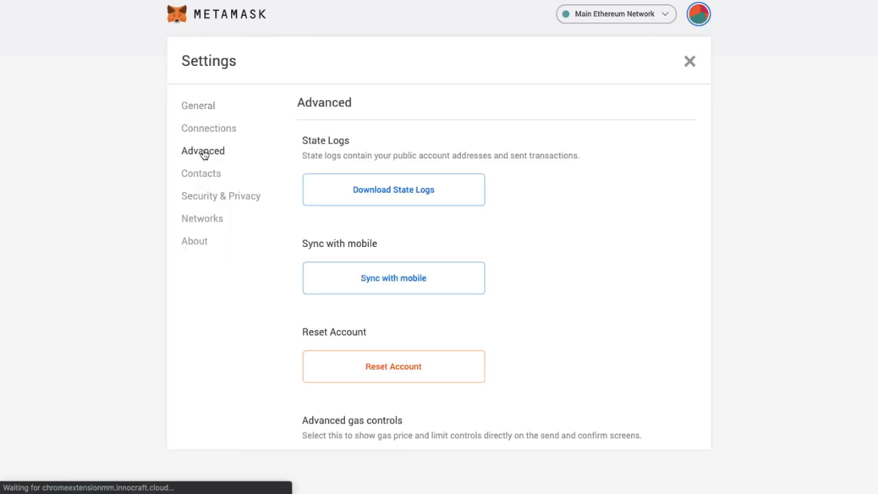
{"action": "scroll", "scroll_direction": "down", "scroll_amount": 3}
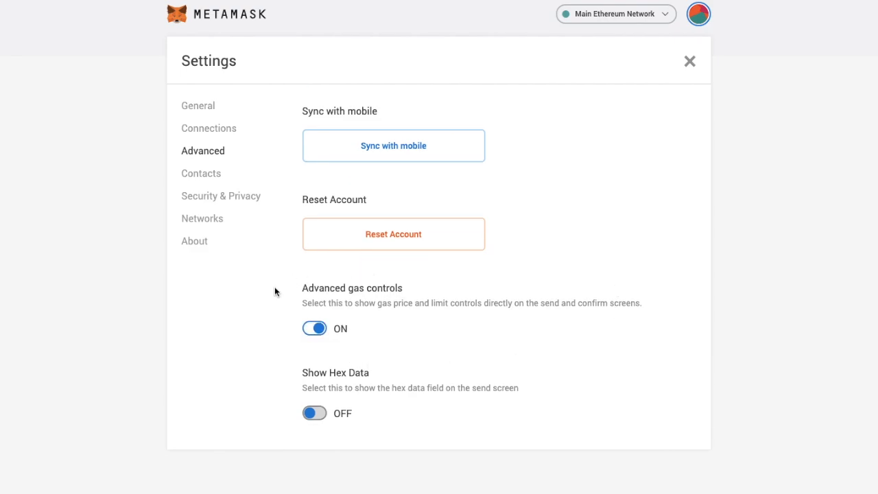
{"action": "mouse_move", "coordinate": [343, 343]}
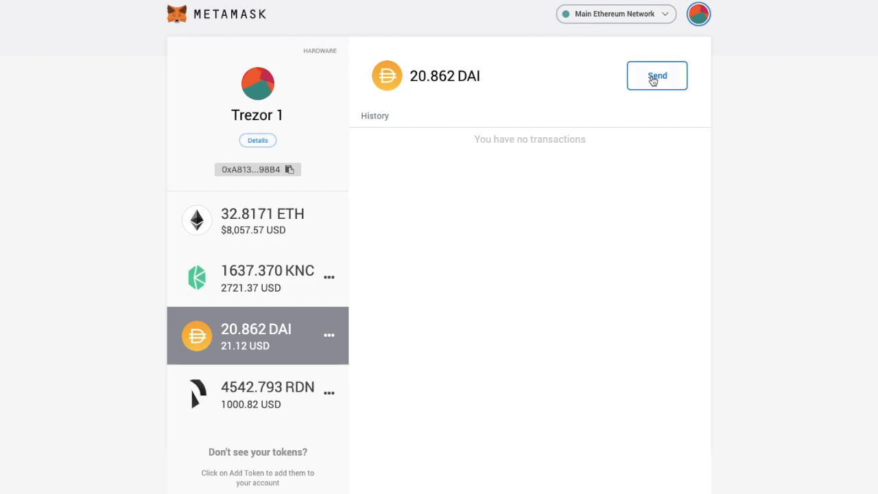
- Start sending DAI from the token page
{"action": "left_click", "coordinate": [656, 75]}
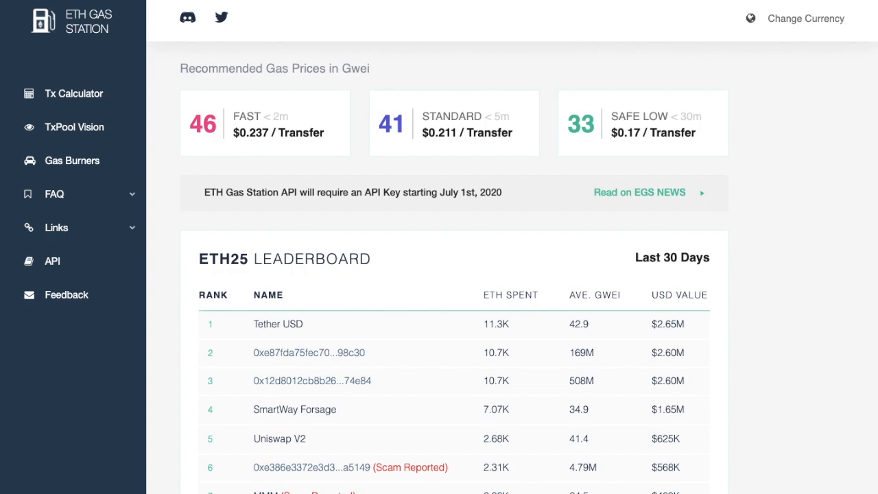
{"action": "mouse_move", "coordinate": [579, 143]}
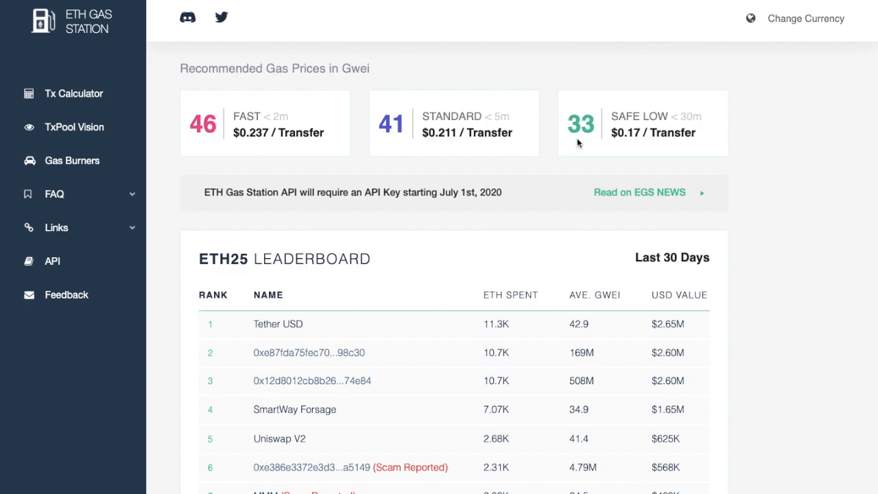
{"action": "mouse_move", "coordinate": [651, 129]}
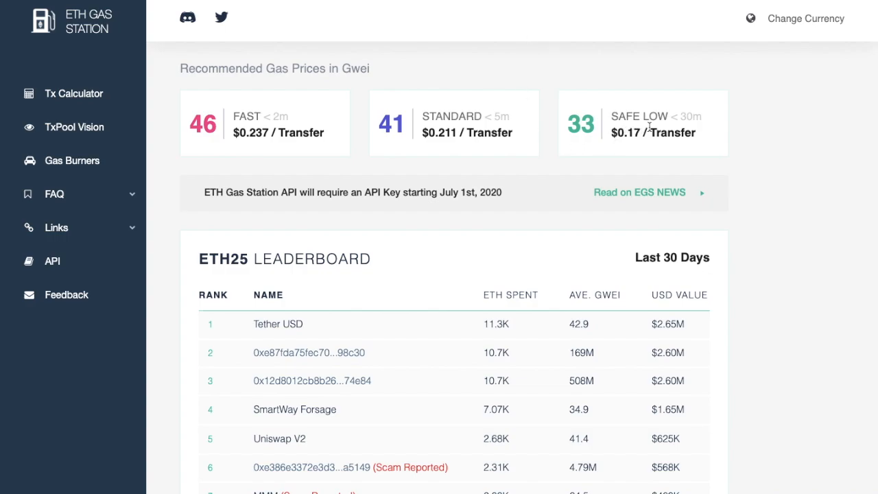
{"action": "mouse_move", "coordinate": [268, 132]}
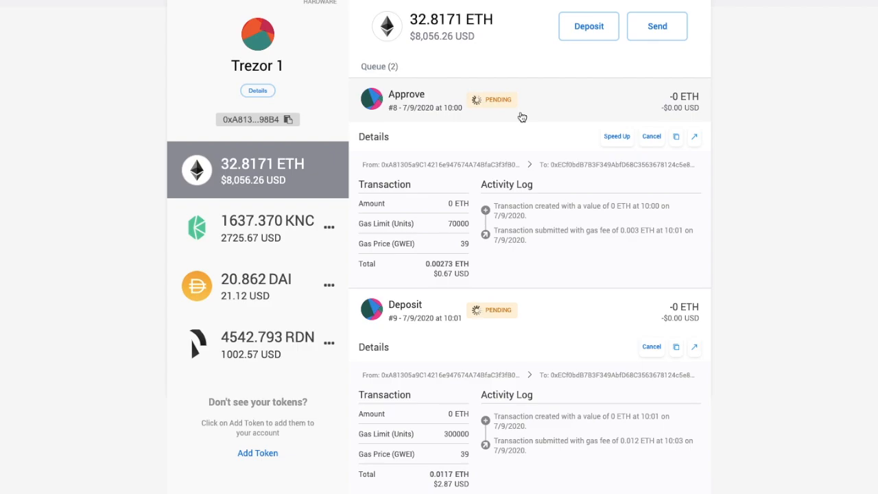
{"action": "mouse_move", "coordinate": [502, 110]}
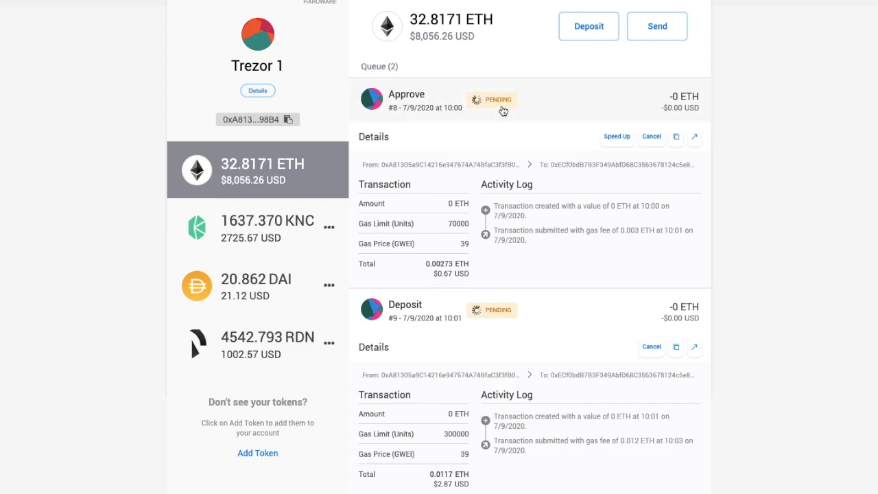
{"action": "mouse_move", "coordinate": [592, 124]}
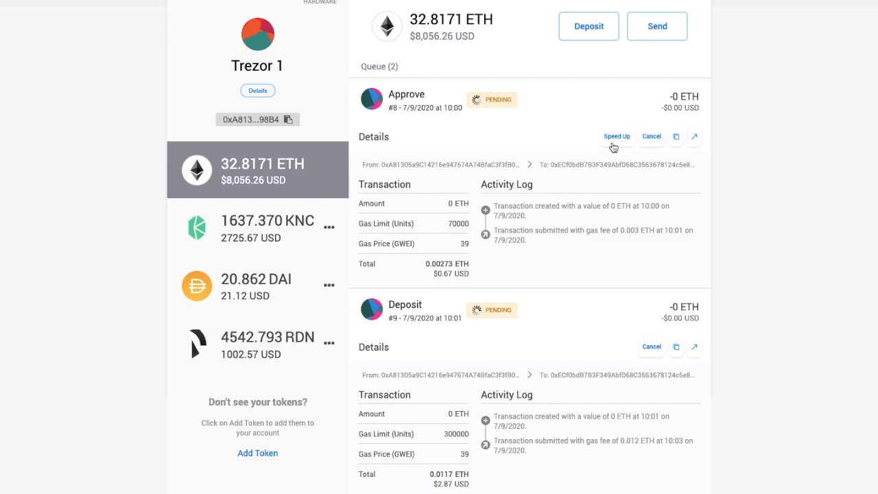
- Speed up the pending Approve transaction in the queue
{"action": "left_click", "coordinate": [618, 136]}
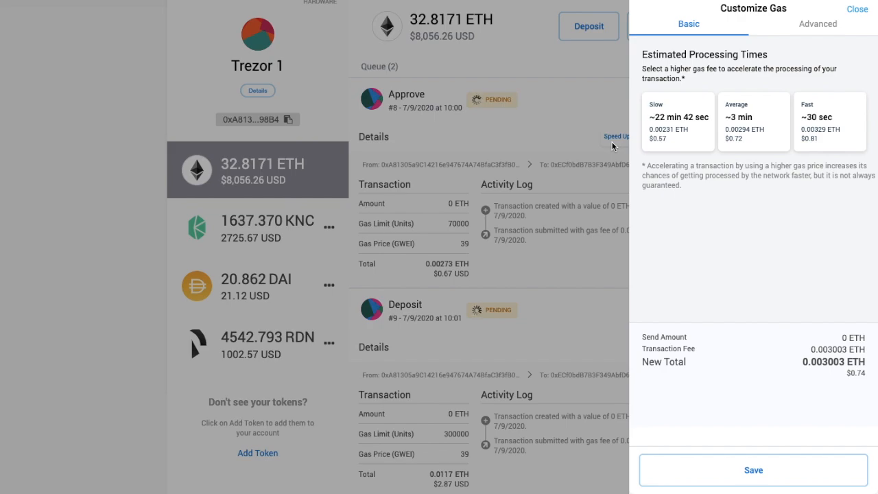
{"action": "mouse_move", "coordinate": [810, 144]}
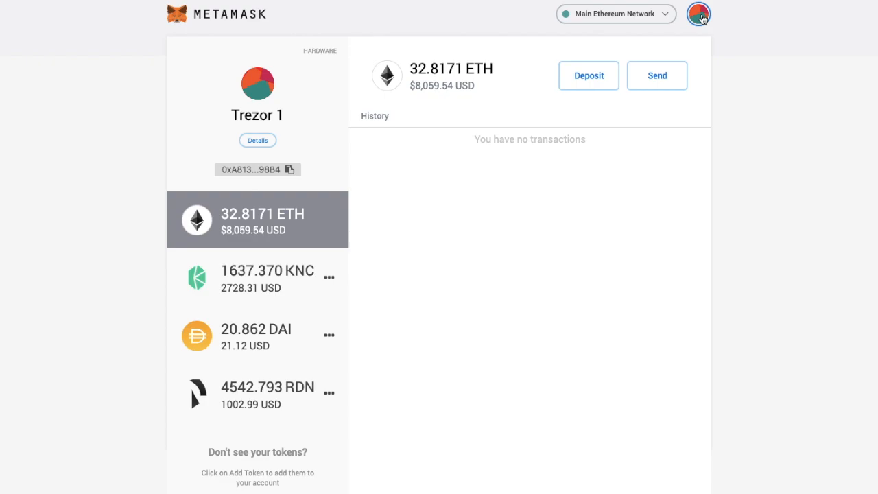
- Open the account menu from the avatar after the queue clears
{"action": "left_click", "coordinate": [698, 15]}
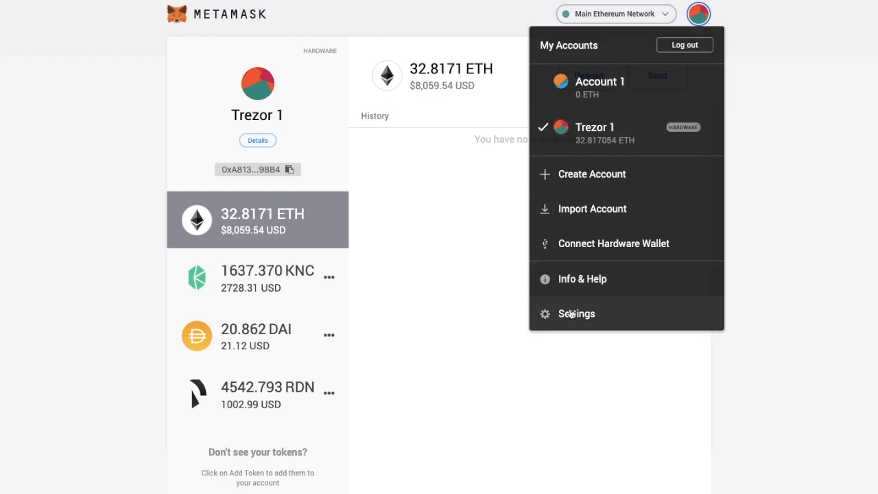
- Set Primary Currency to Fiat so Trezor 1 shows $8,060.85 USD before 32.8171 ETH
{"action": "left_click", "coordinate": [576, 313]}
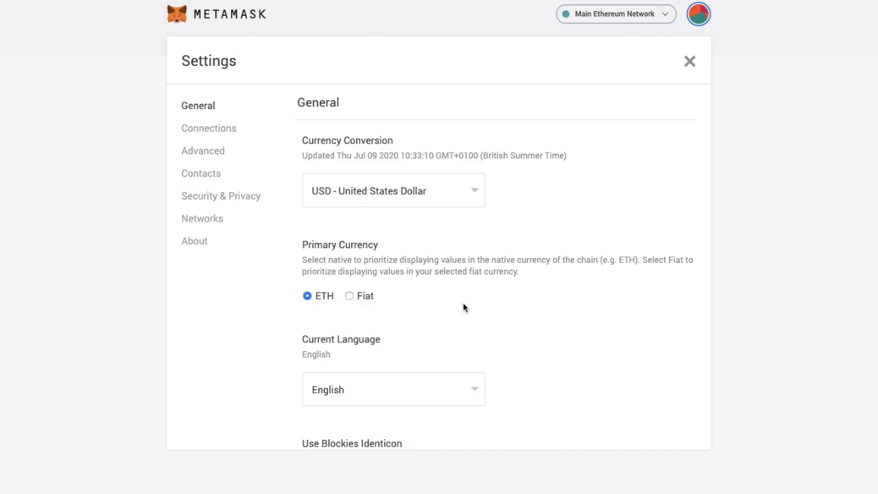
{"action": "left_click", "coordinate": [349, 296]}
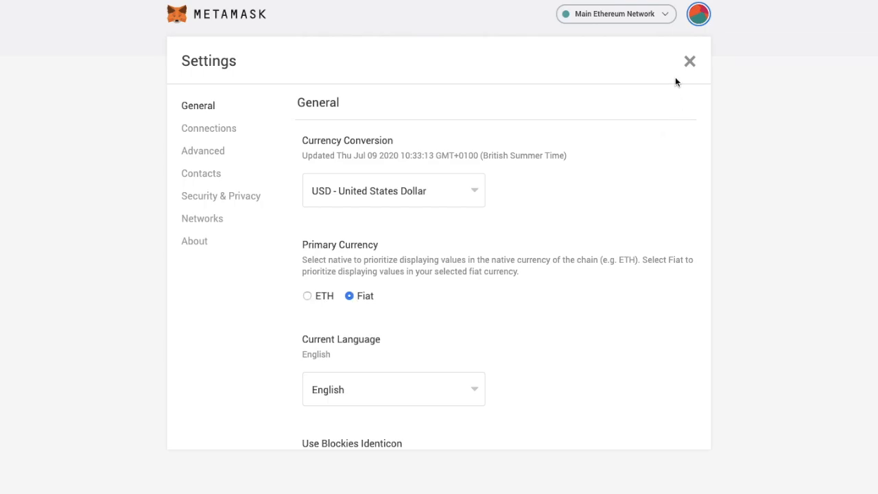
{"action": "left_click", "coordinate": [689, 60]}
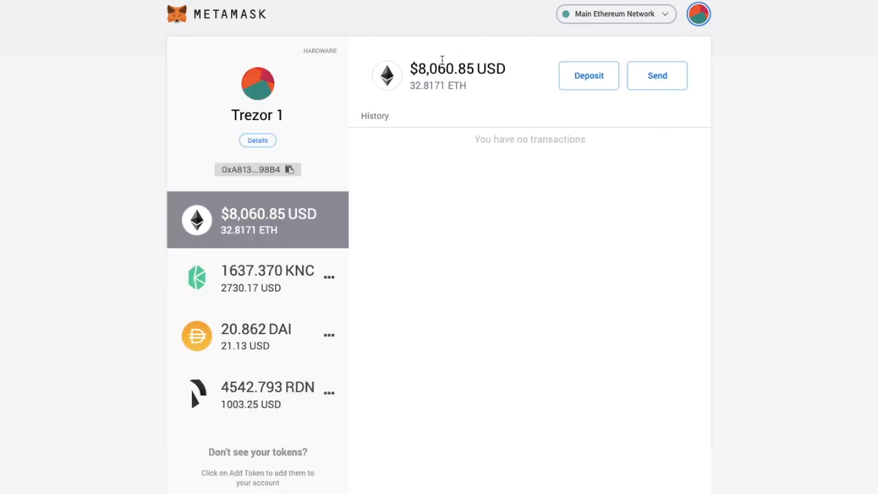
{"action": "mouse_move", "coordinate": [488, 53]}
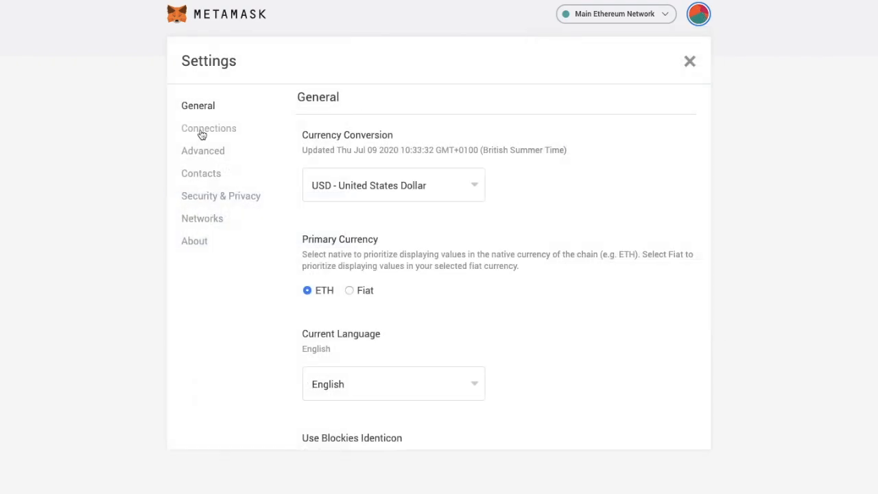
- Review the Connections settings listing six connected sites from app.aave.com to kyber.org
{"action": "left_click", "coordinate": [209, 129]}
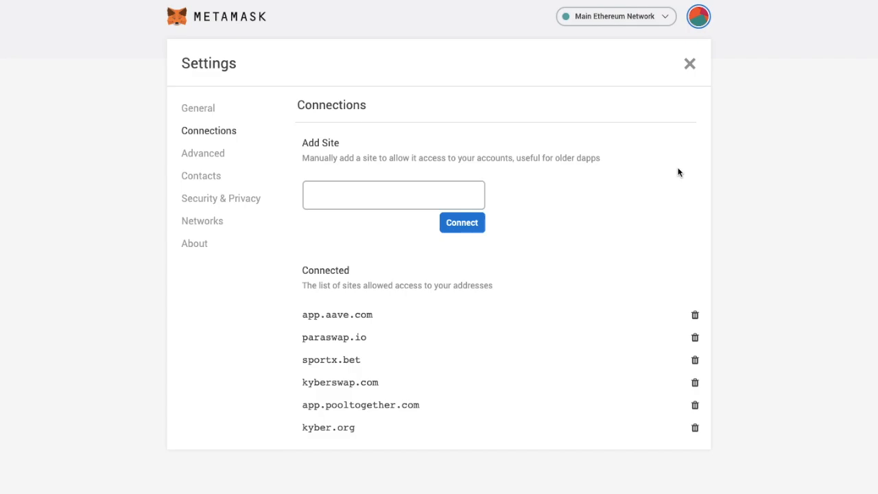
{"action": "scroll", "scroll_direction": "down", "scroll_amount": 3}
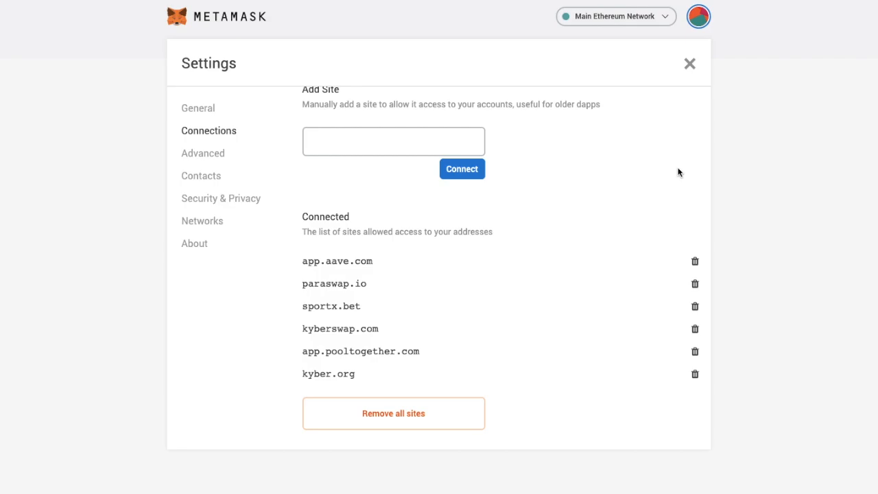
{"action": "mouse_move", "coordinate": [206, 157]}
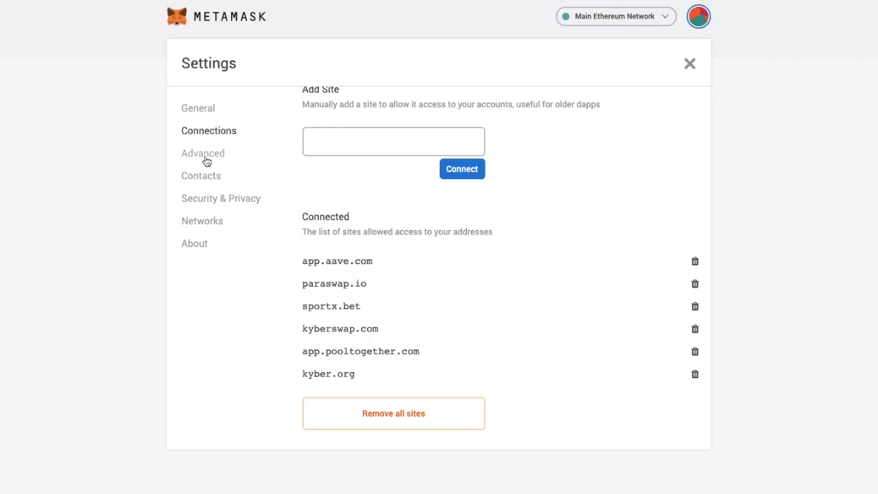
- View Advanced settings with gas controls, hex data, testnet conversion and custom nonce off
{"action": "left_click", "coordinate": [203, 153]}
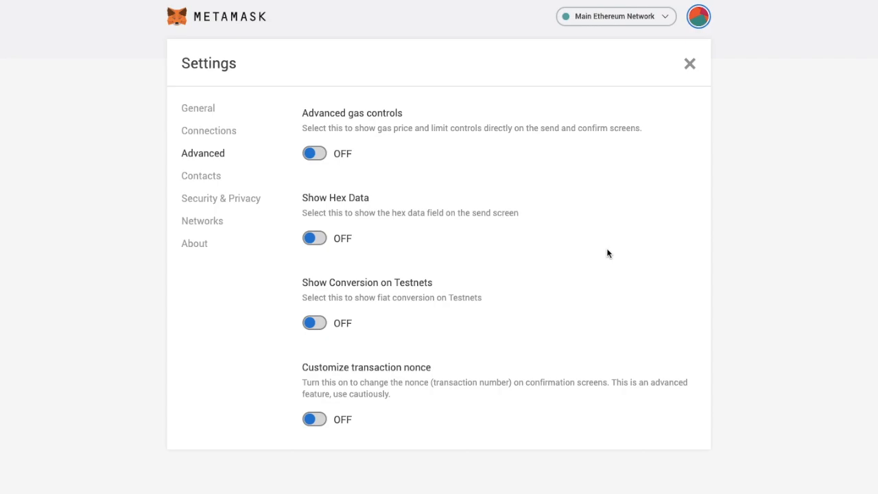
{"action": "mouse_move", "coordinate": [371, 113]}
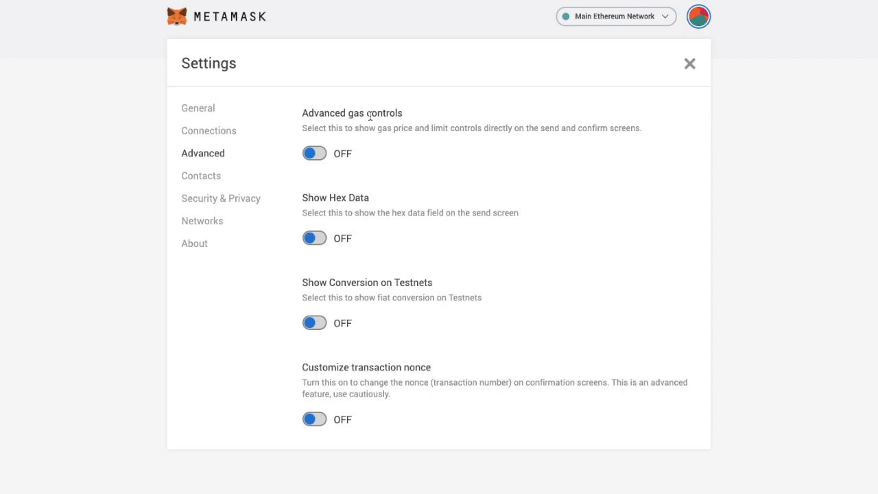
{"action": "mouse_move", "coordinate": [198, 181]}
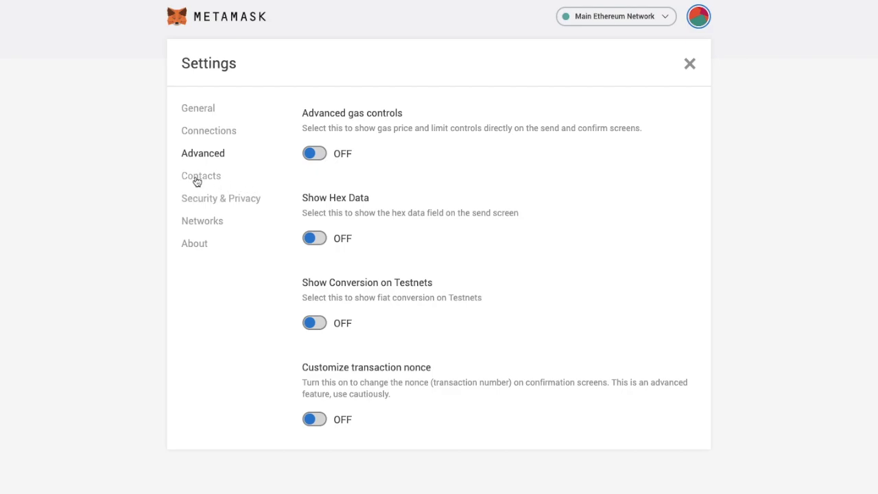
{"action": "left_click", "coordinate": [201, 176]}
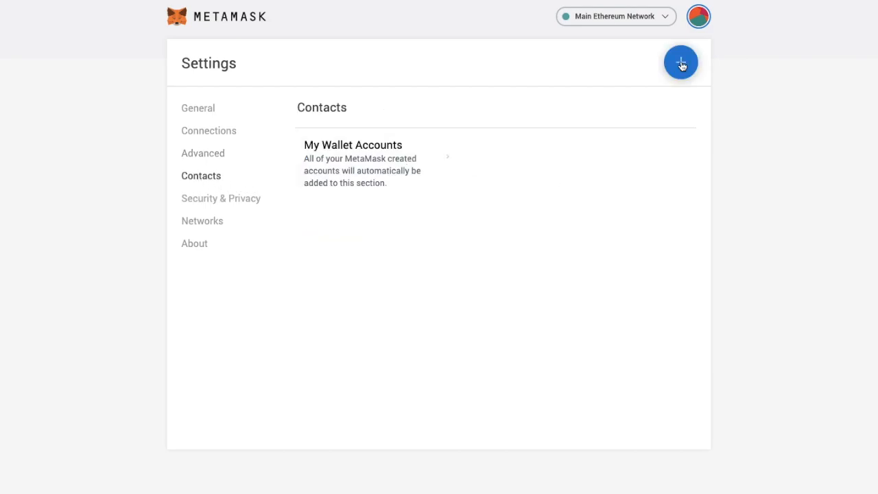
{"action": "left_click", "coordinate": [681, 62]}
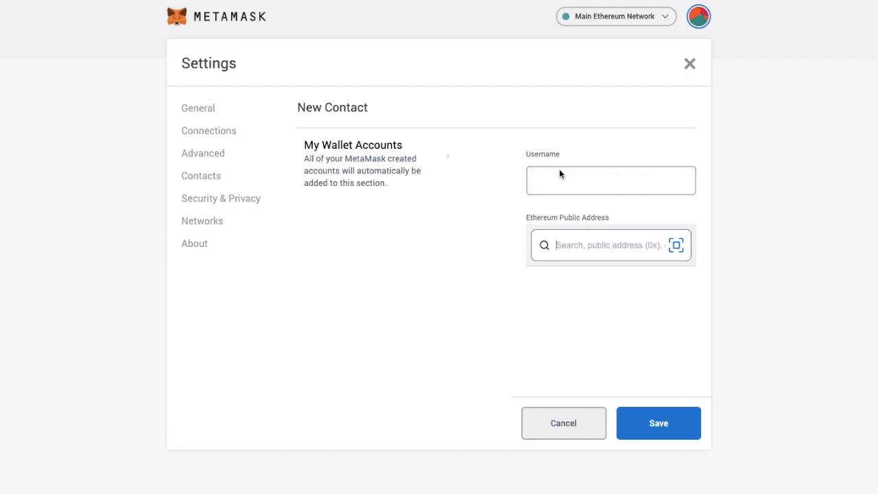
{"action": "type", "text": "e"}
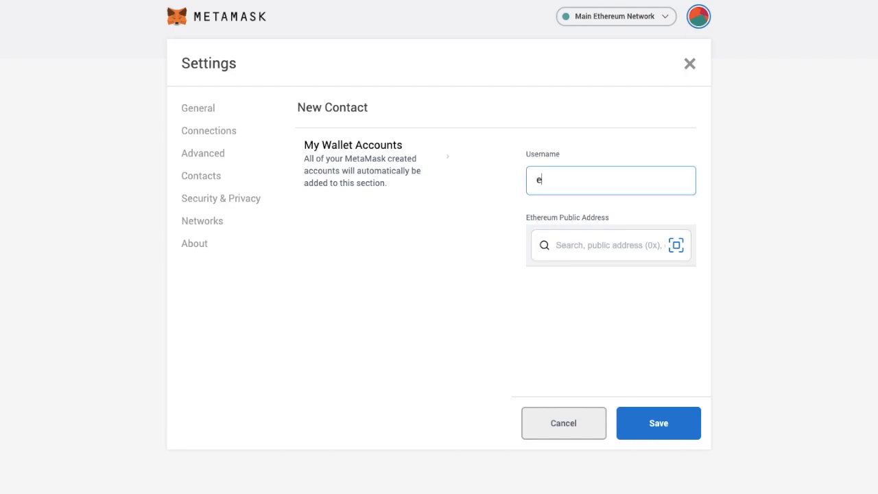
{"action": "type", "text": "verybithelps"}
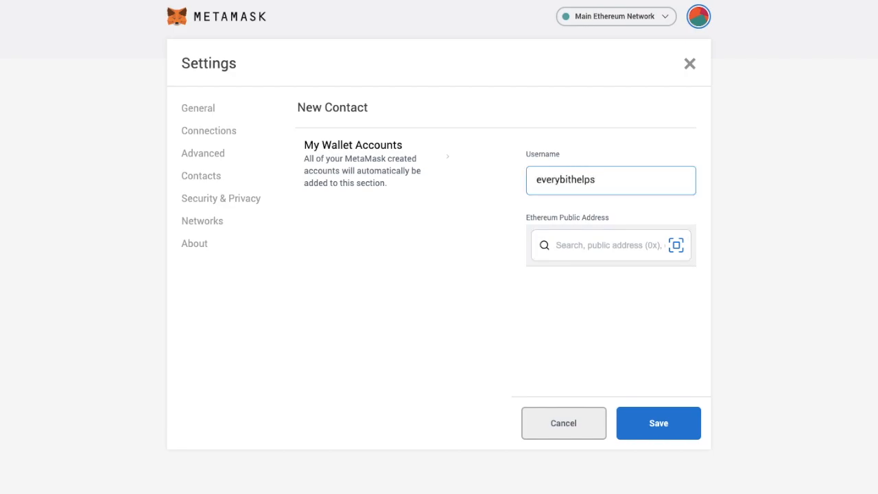
{"action": "type", "text": "binan"}
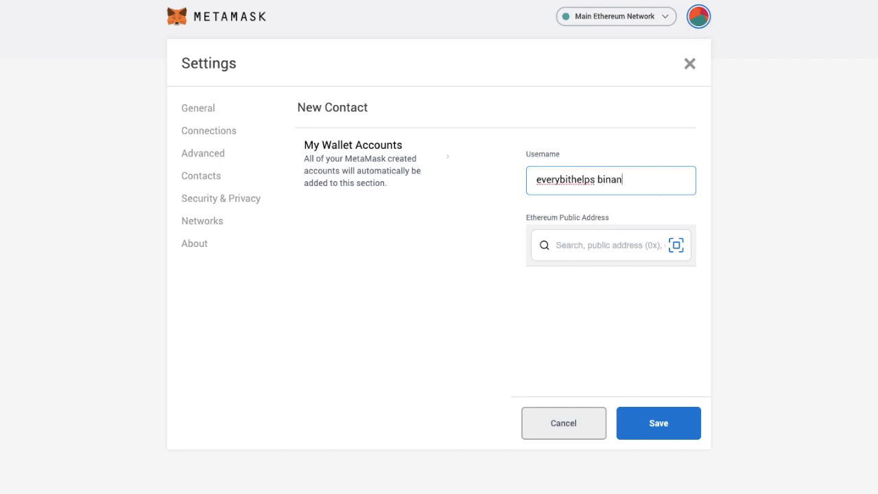
- Switch to Security & Privacy, showing incoming transactions and MetaMetrics off
{"action": "left_click", "coordinate": [221, 198]}
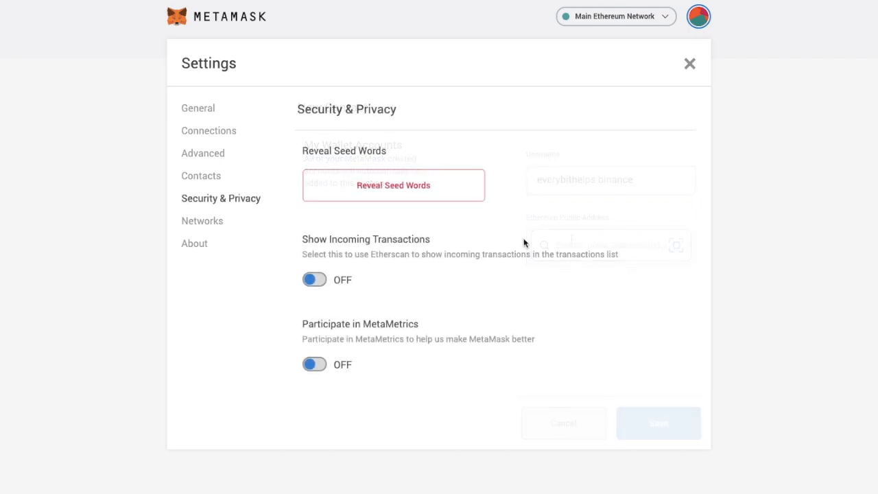